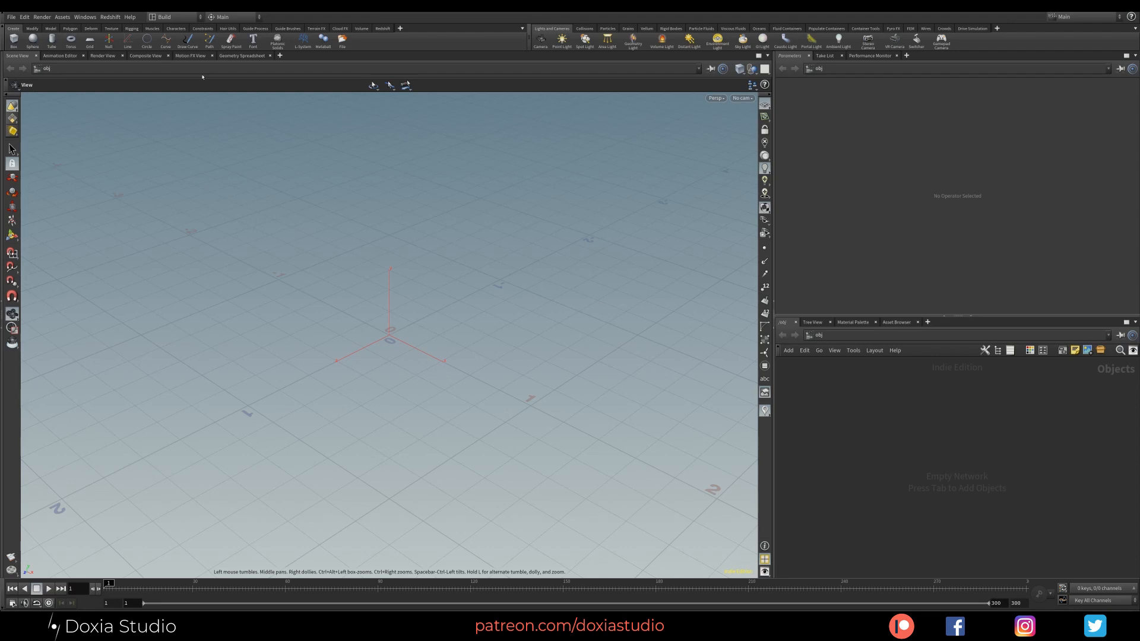
# Step: Install the Doxia_Swarm.hdalc asset library from D:/_Assets/_HoudiniHDA into the scene
pyautogui.click(62, 17)
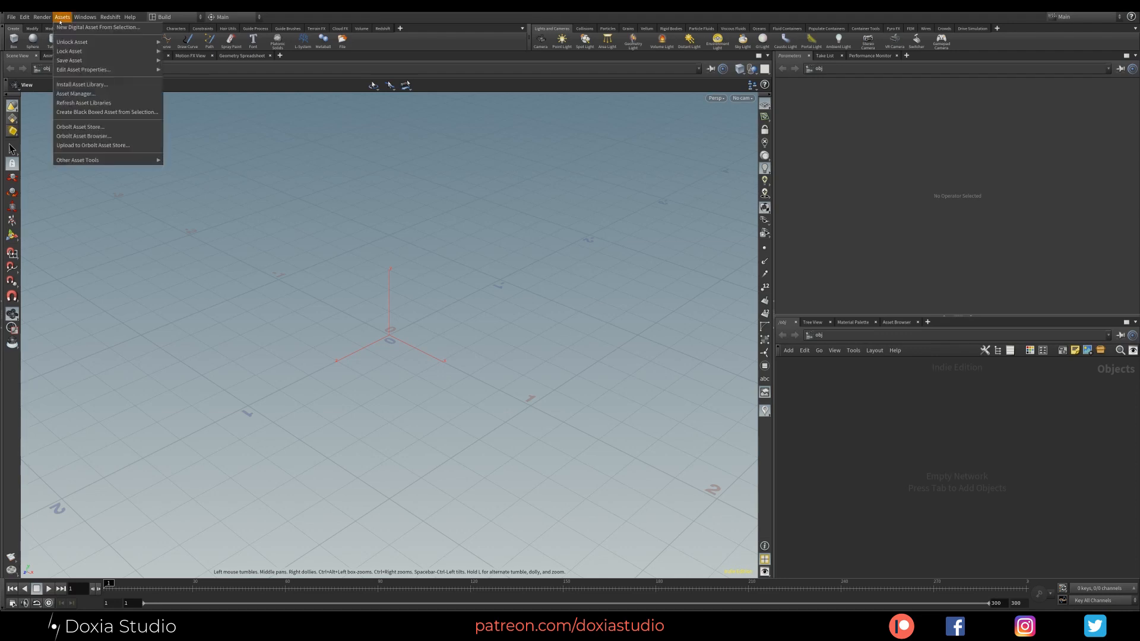
pyautogui.click(81, 84)
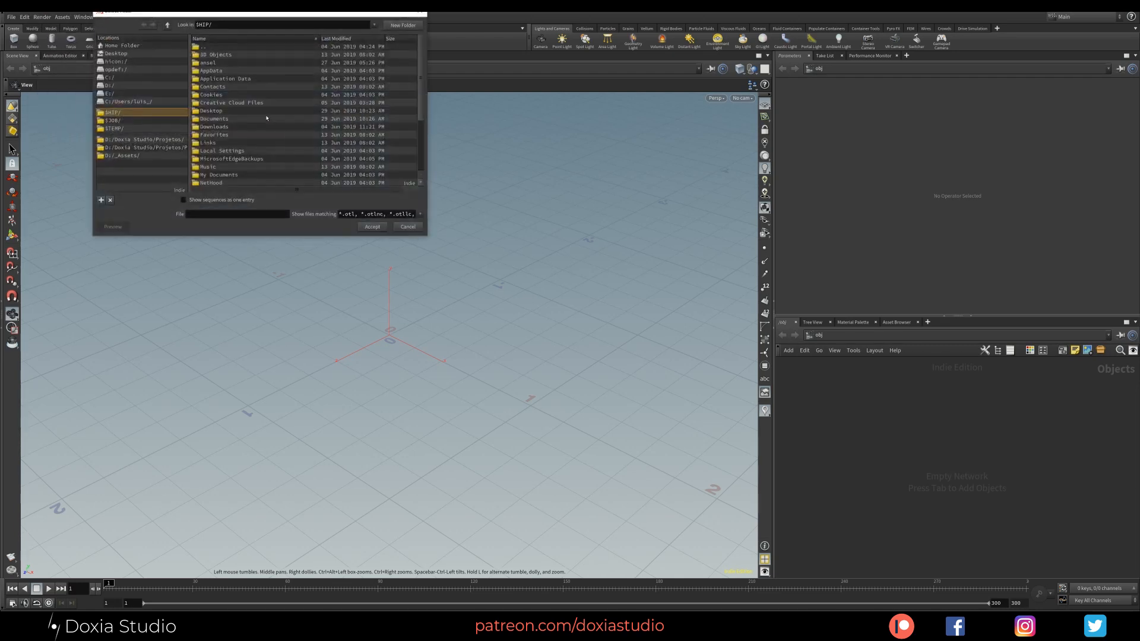
pyautogui.click(122, 155)
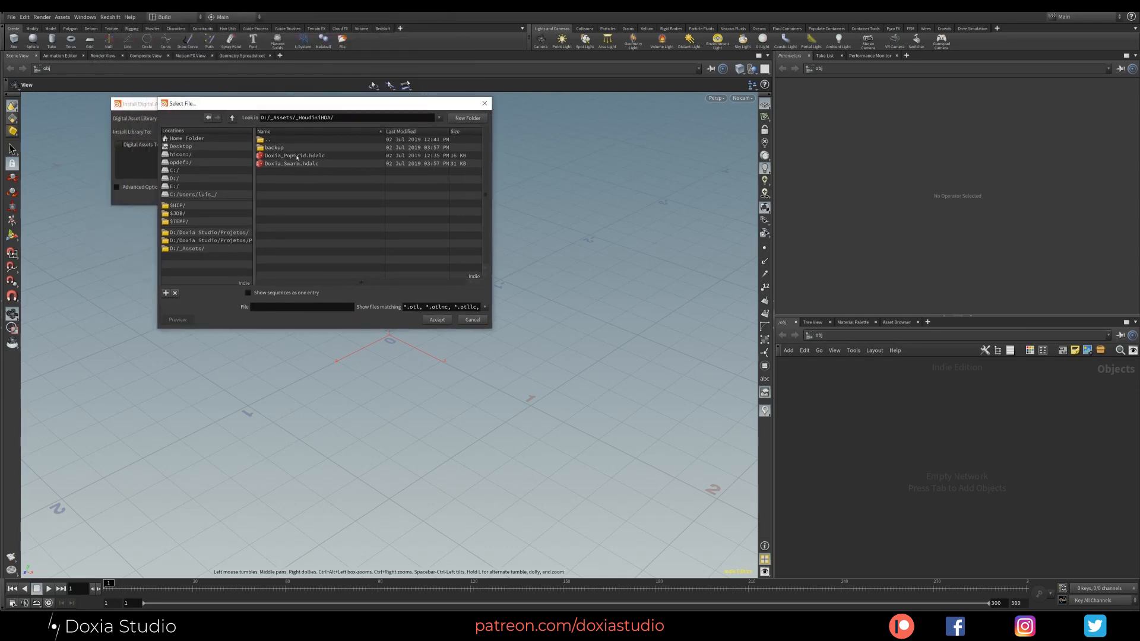
pyautogui.click(291, 163)
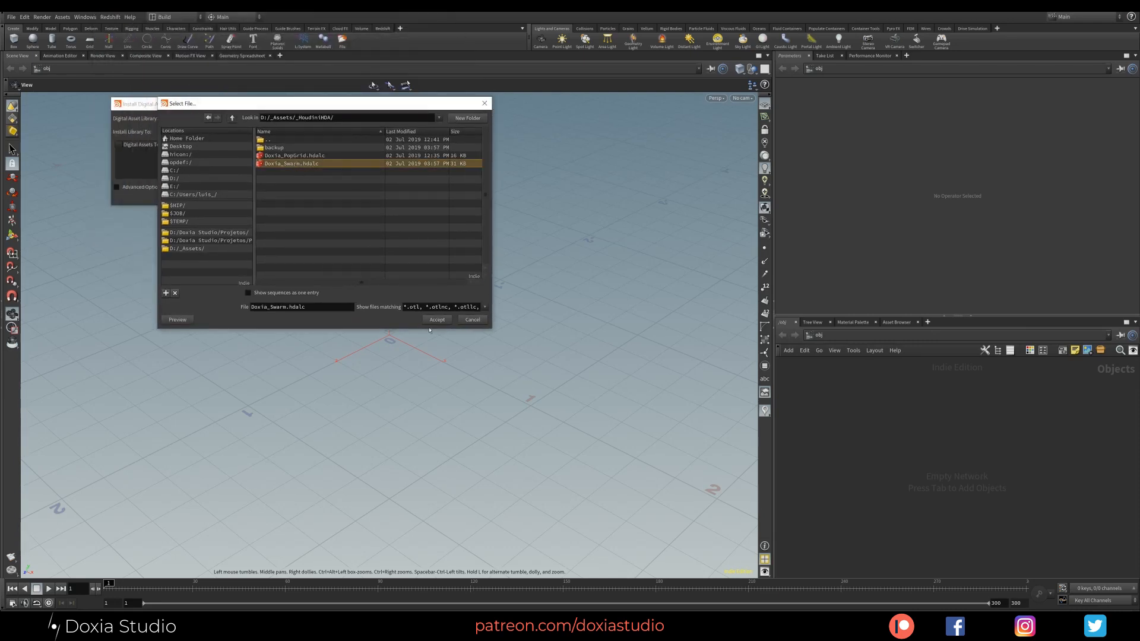
pyautogui.click(436, 319)
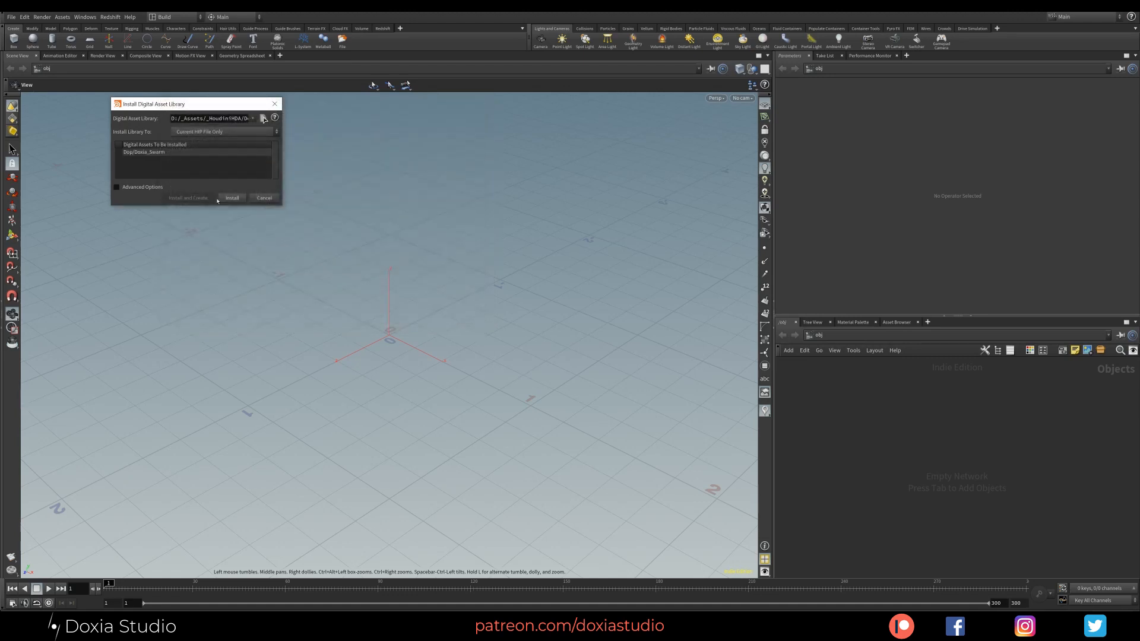
pyautogui.click(230, 197)
pyautogui.write('geo')
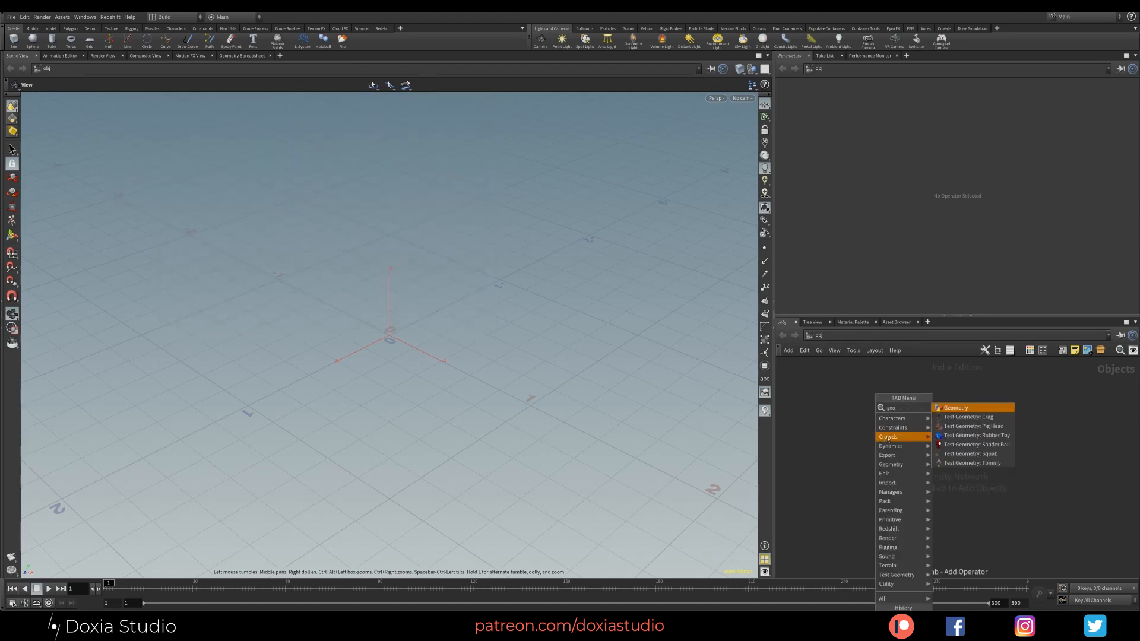
# Step: Create a Geometry object containing a sphere feeding a POP network
pyautogui.click(955, 407)
pyautogui.write('sph')
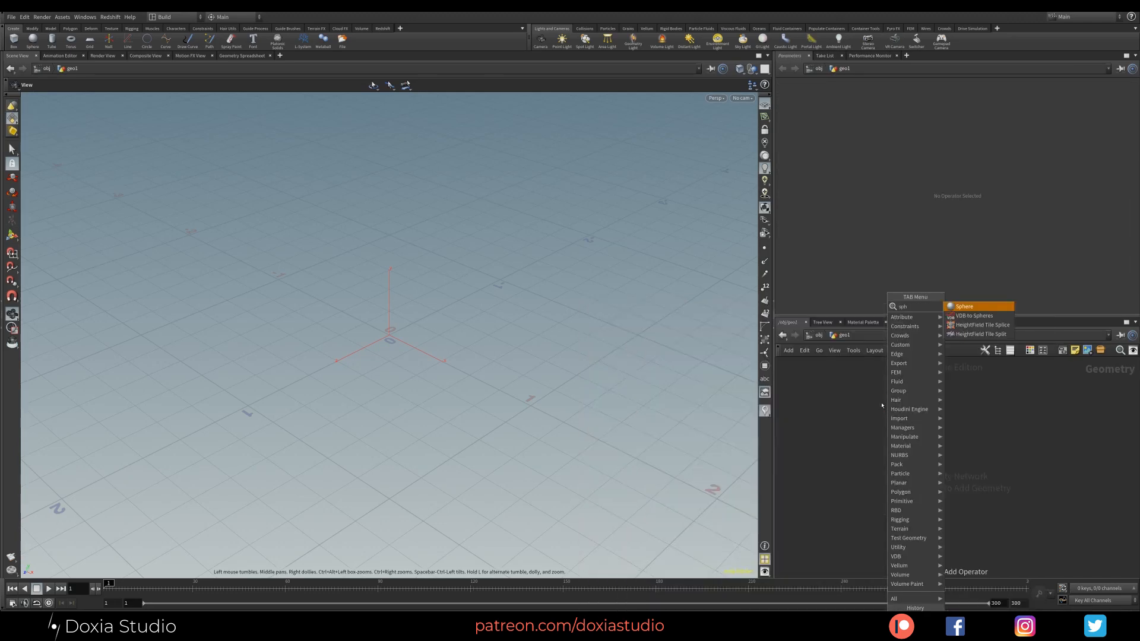
pyautogui.click(962, 307)
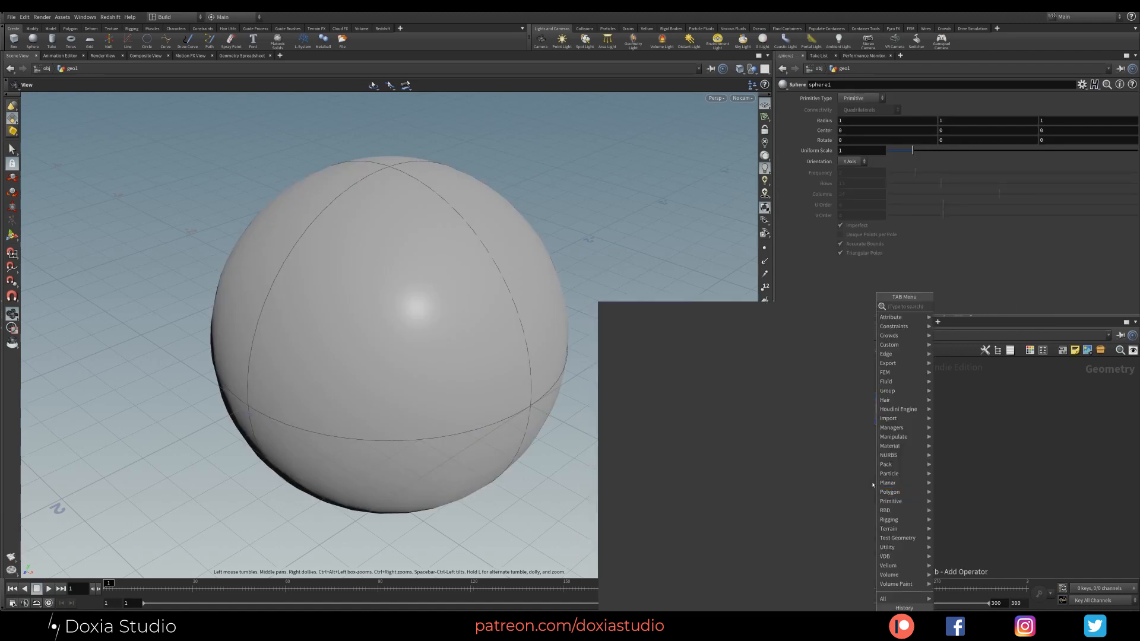
pyautogui.write('popnet')
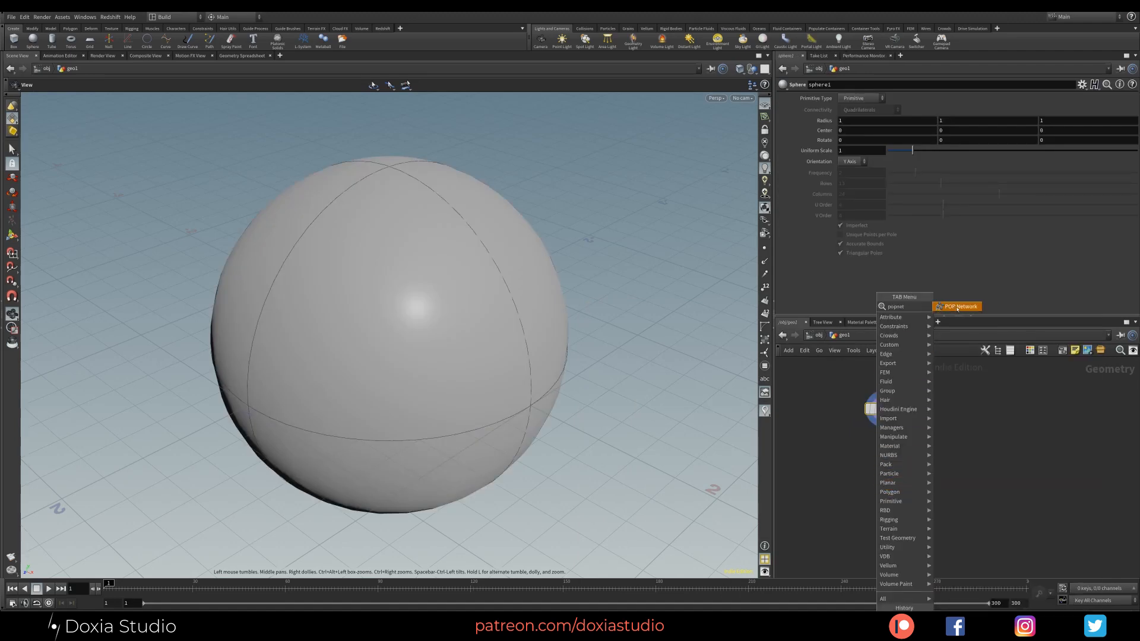
pyautogui.click(956, 306)
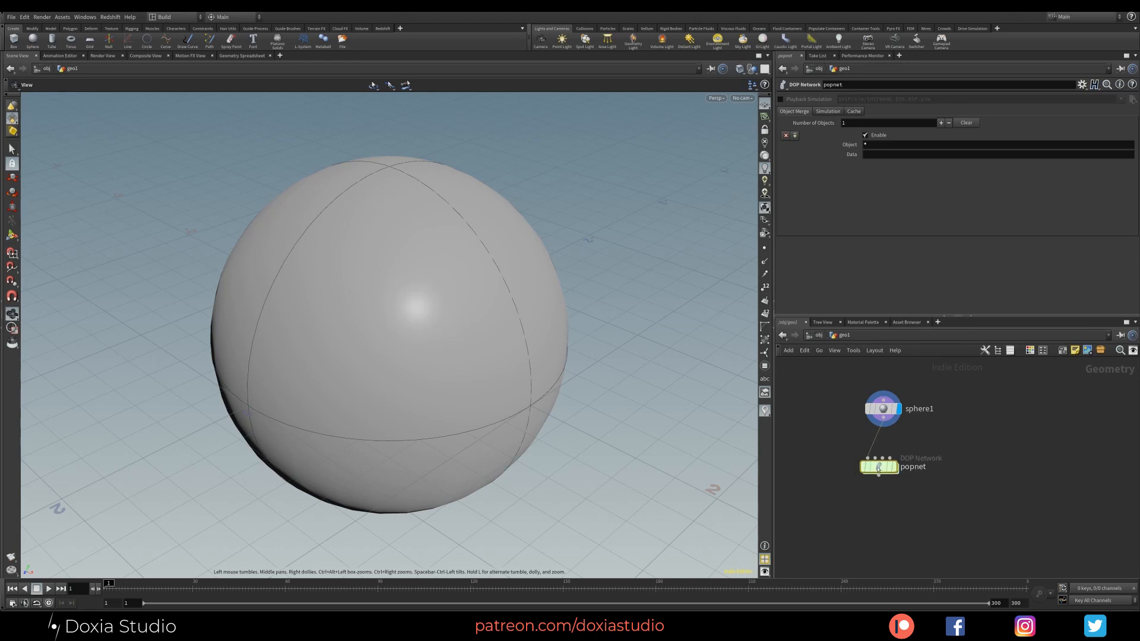
# Step: Add a Trail SOP after the POP network, connecting as polygons with trail length 30
pyautogui.press('Tab')
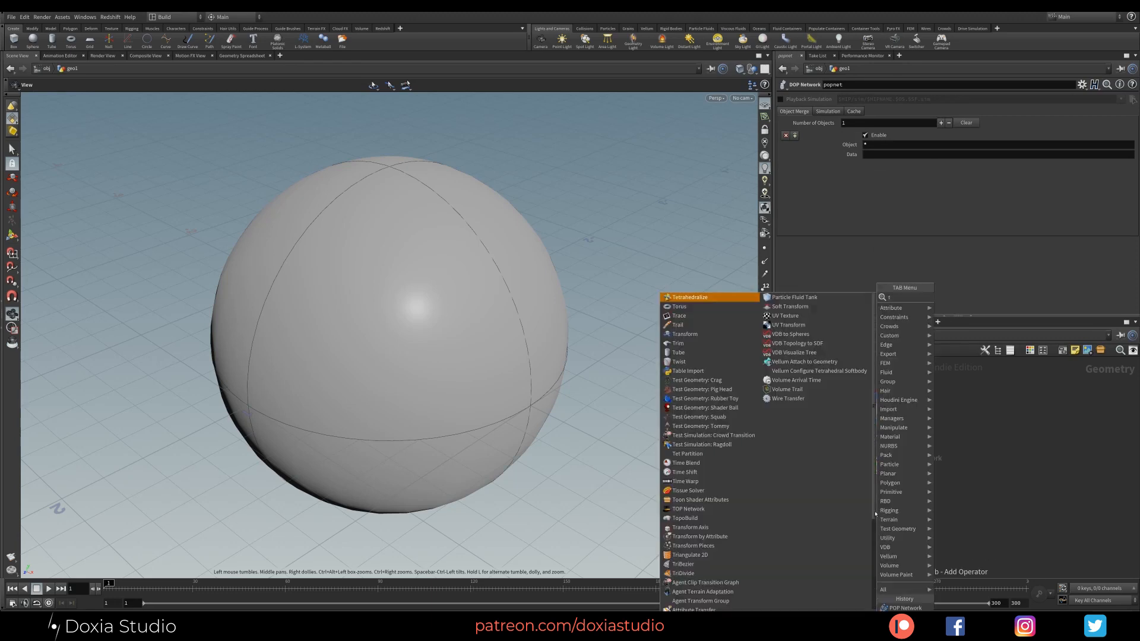
pyautogui.click(677, 324)
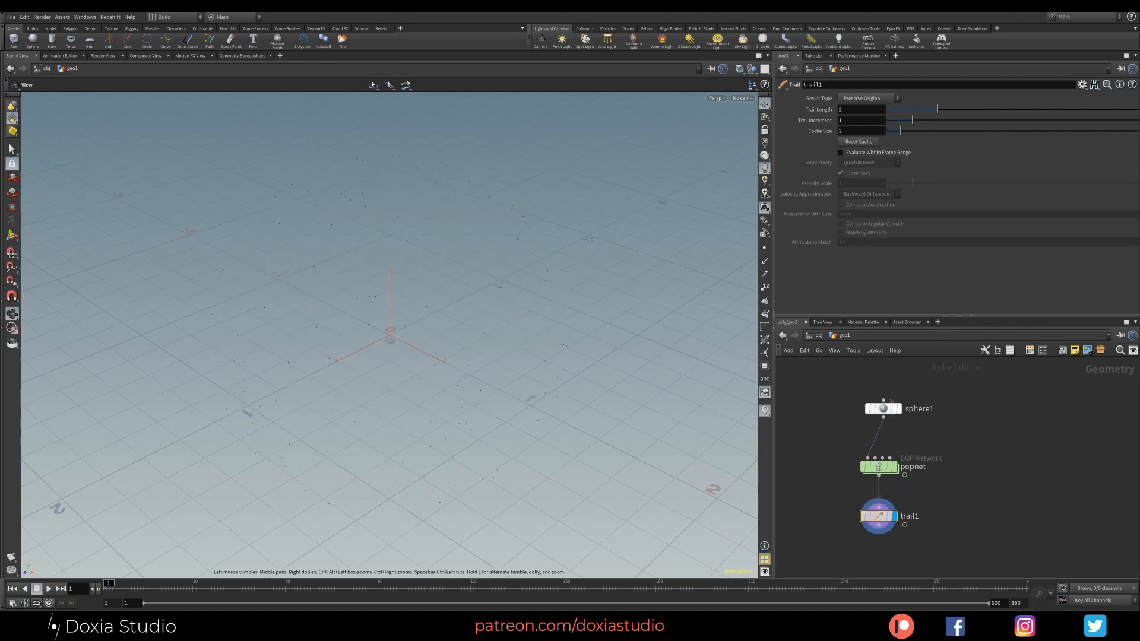
pyautogui.click(867, 97)
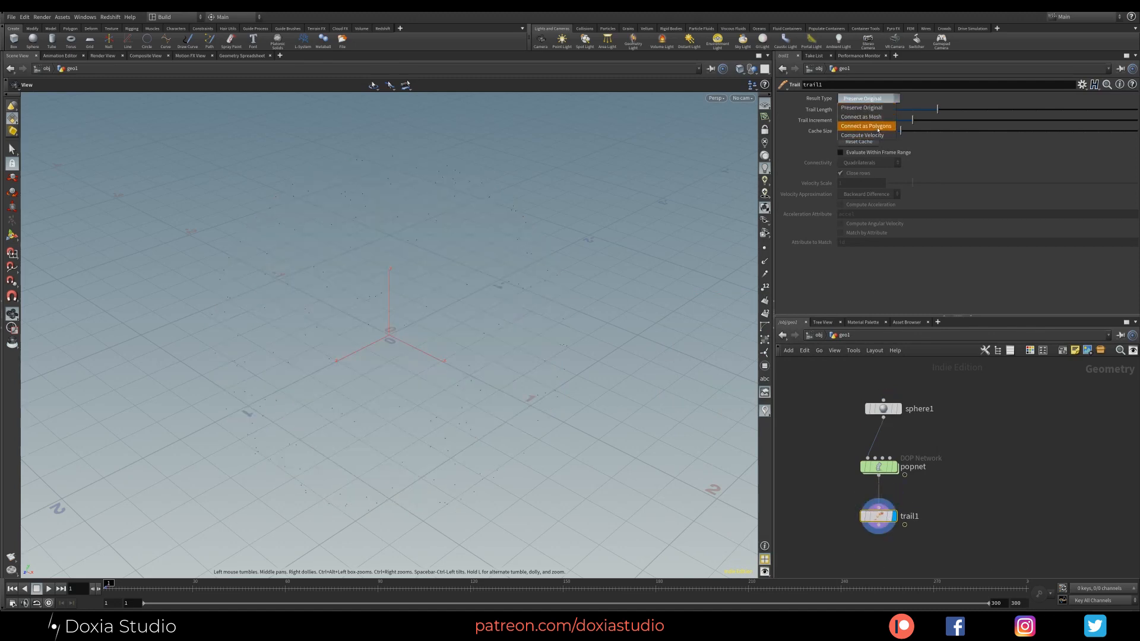
pyautogui.click(865, 126)
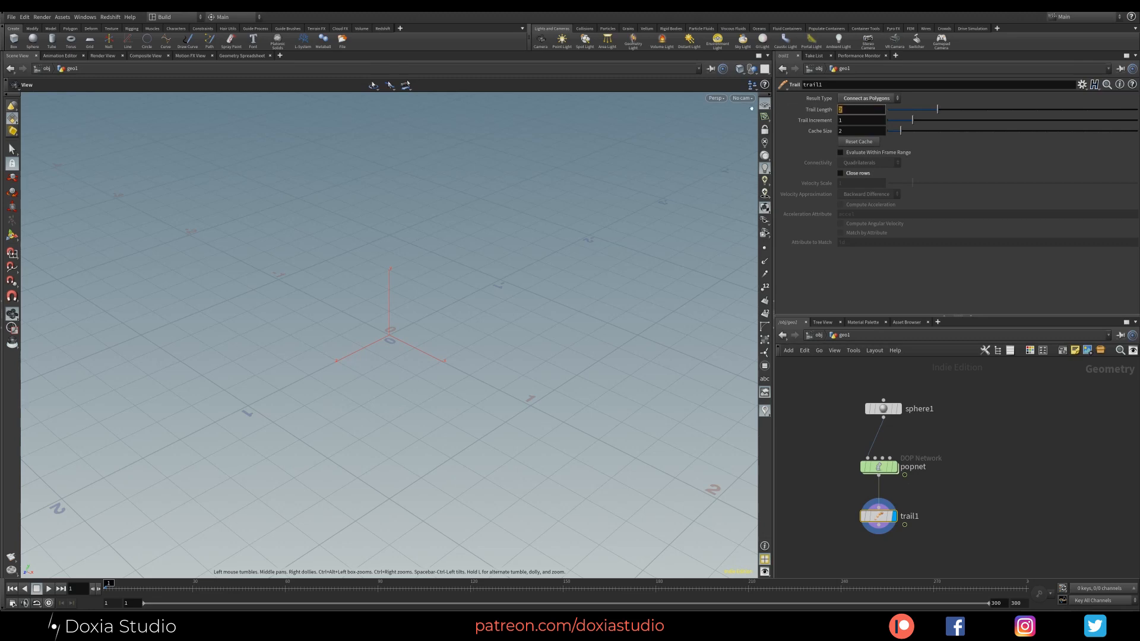
pyautogui.write('30')
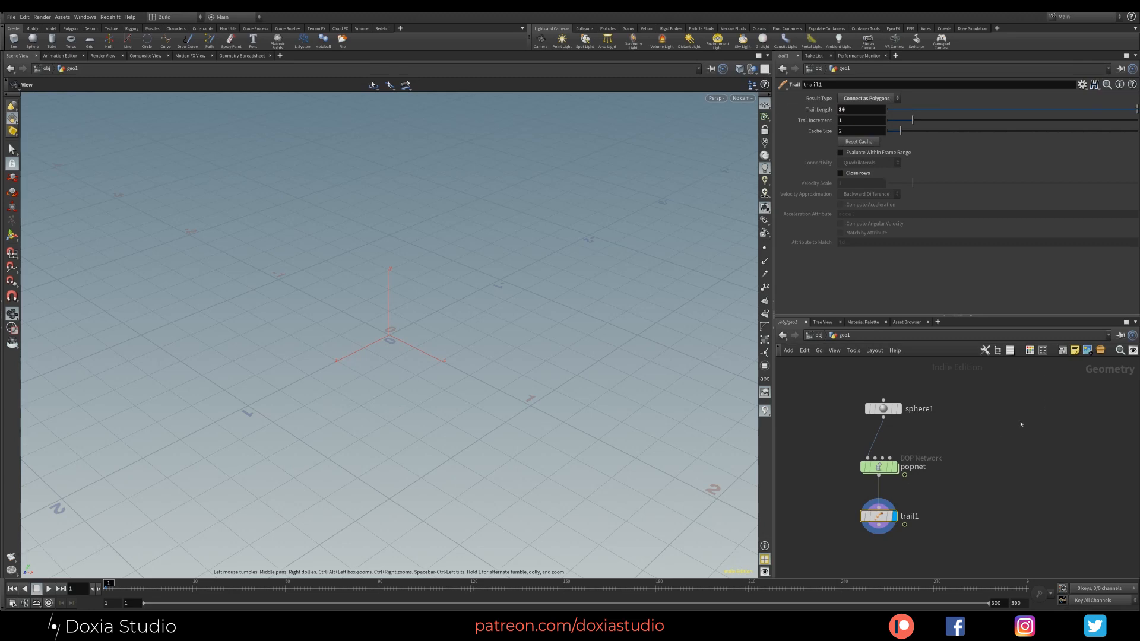
pyautogui.click(878, 467)
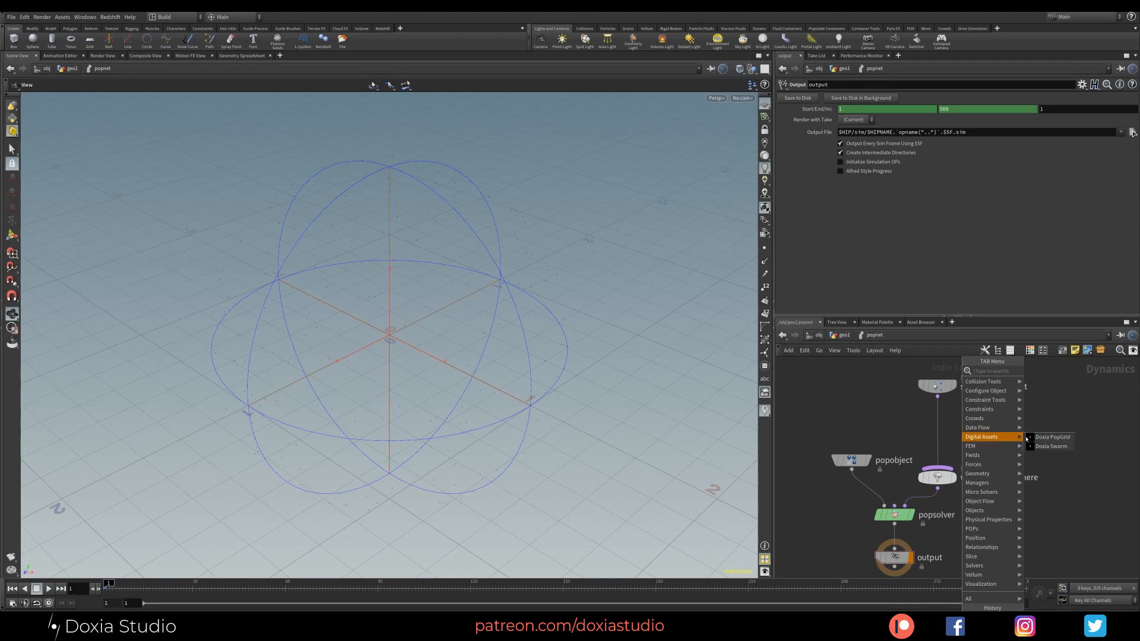
pyautogui.moveTo(1049, 446)
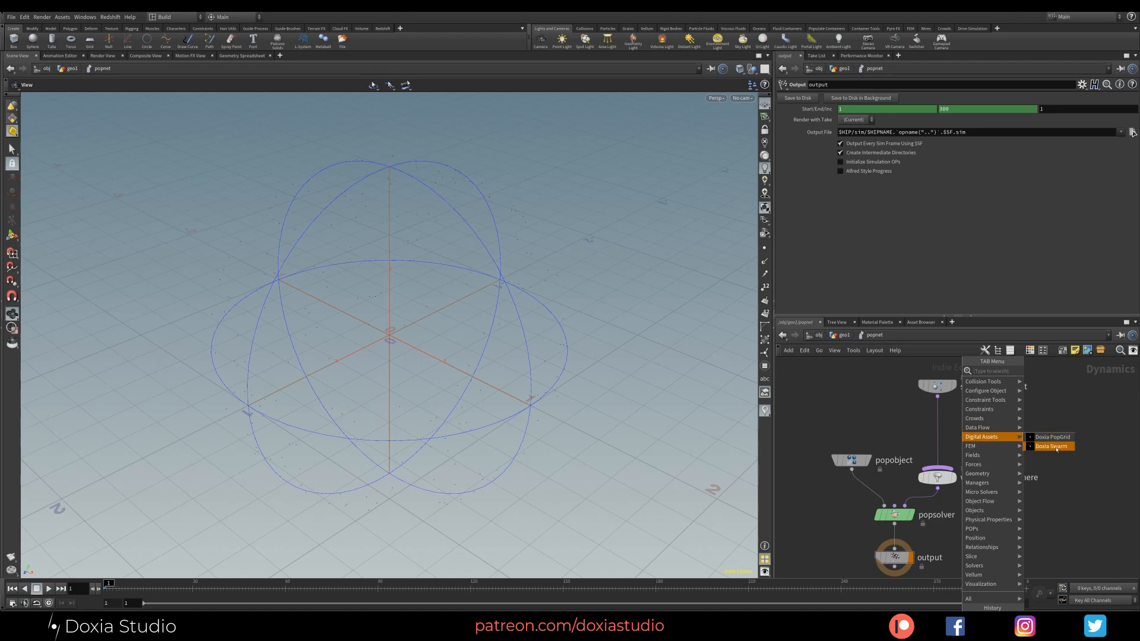
# Step: Place a Doxia Swarm node inside popnet between the source and the merge
pyautogui.click(1051, 446)
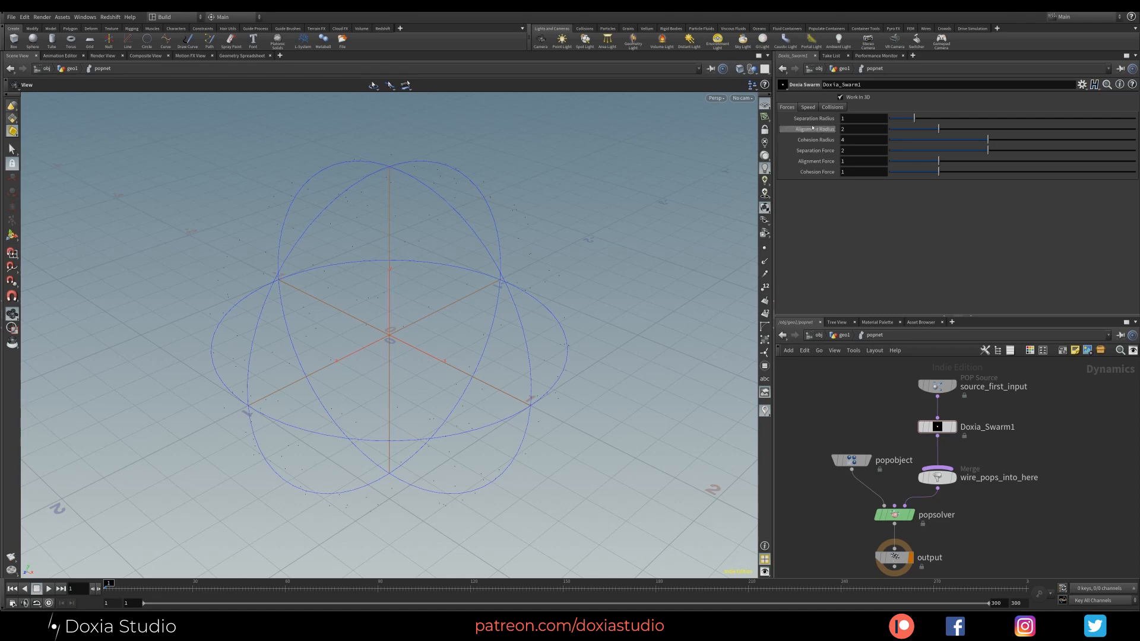
# Step: Review Doxia_Swarm1's Forces and Speed tabs: Max Force 0.01, Max Speed 0.2
pyautogui.click(806, 107)
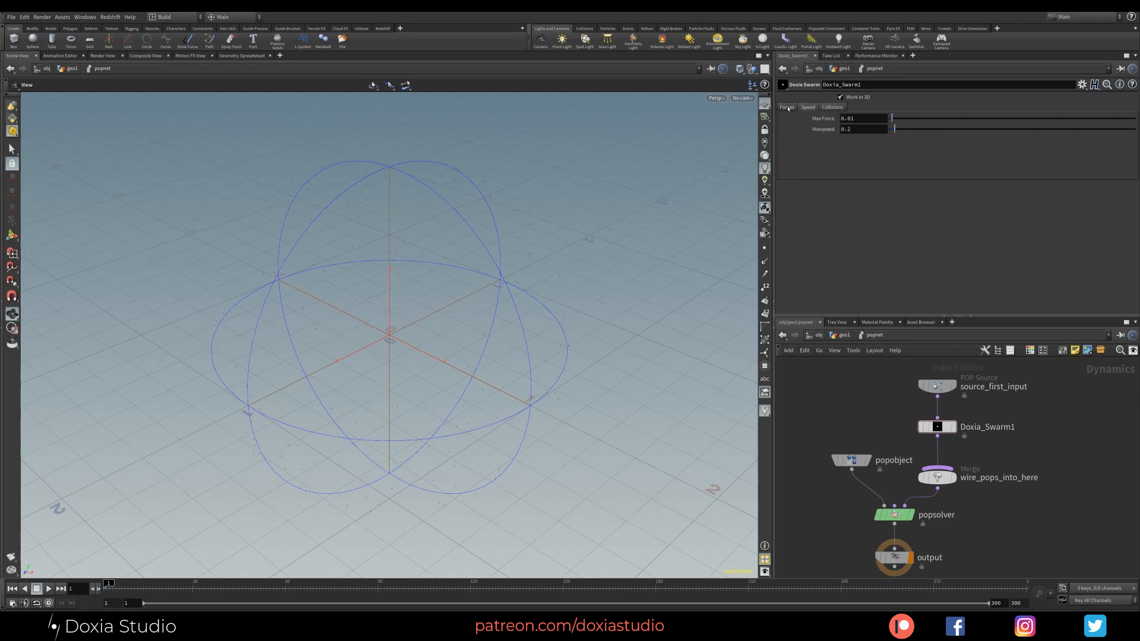
pyautogui.click(787, 107)
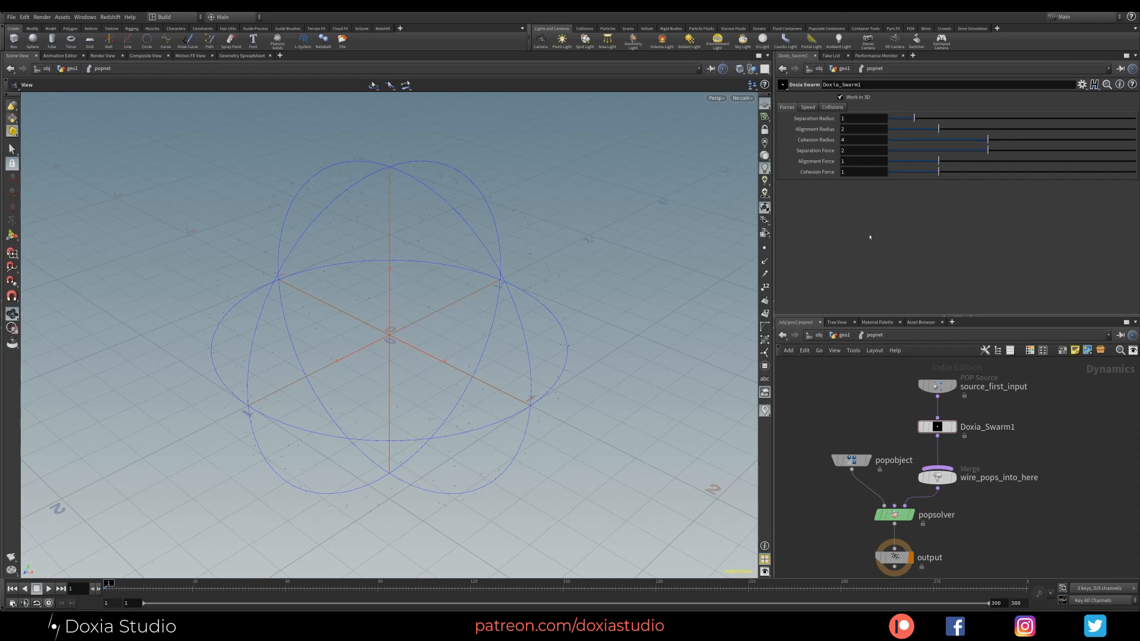
pyautogui.moveTo(865, 283)
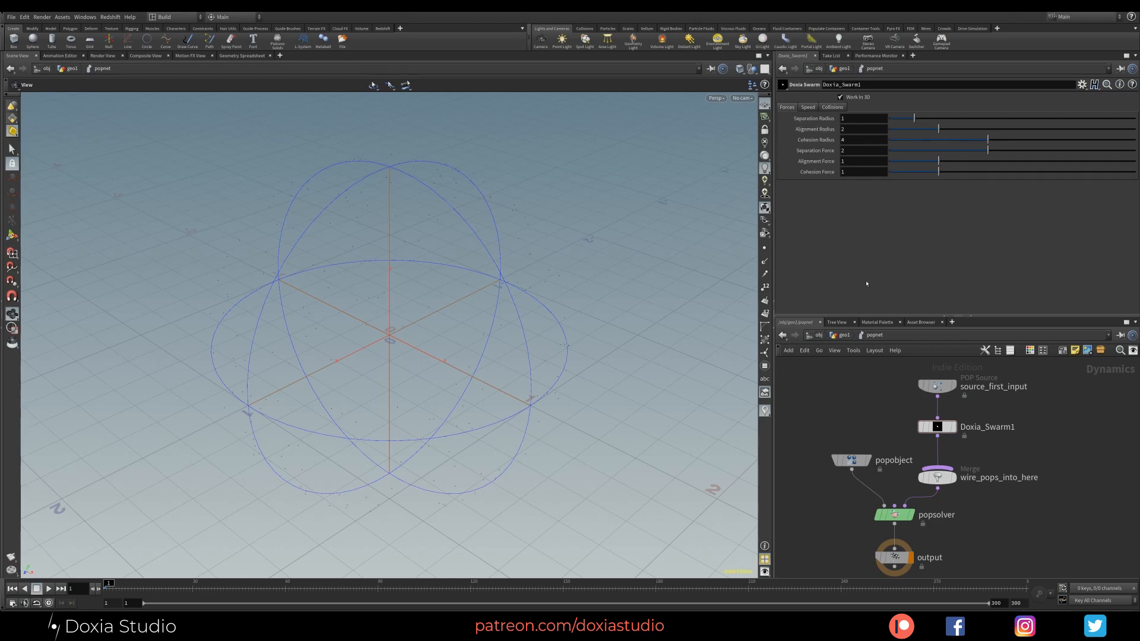
pyautogui.click(812, 118)
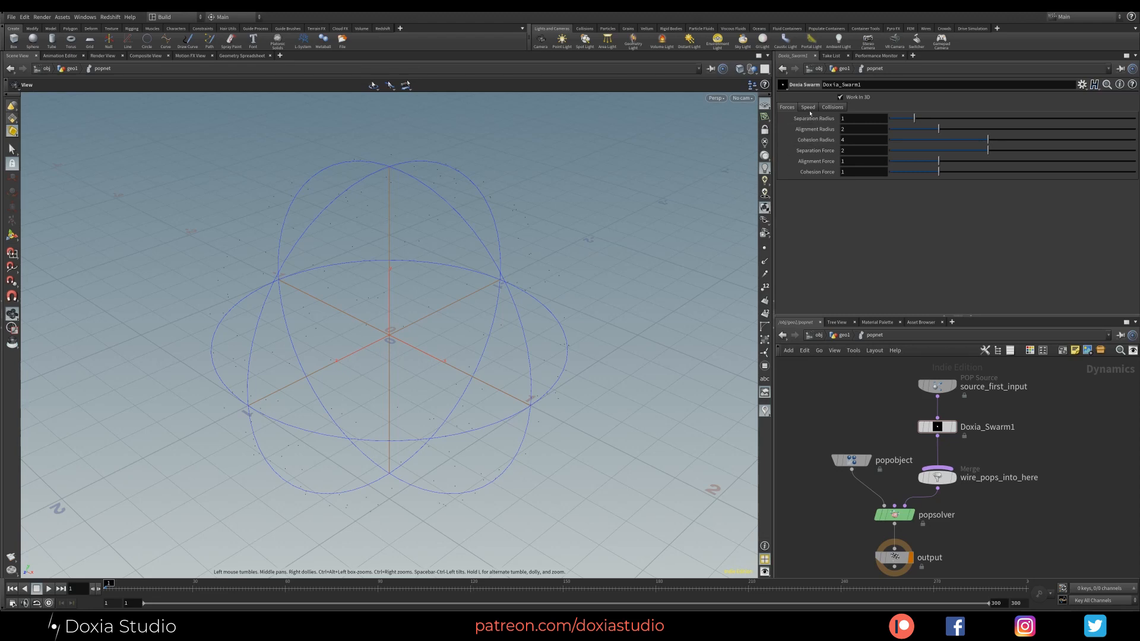
pyautogui.click(807, 107)
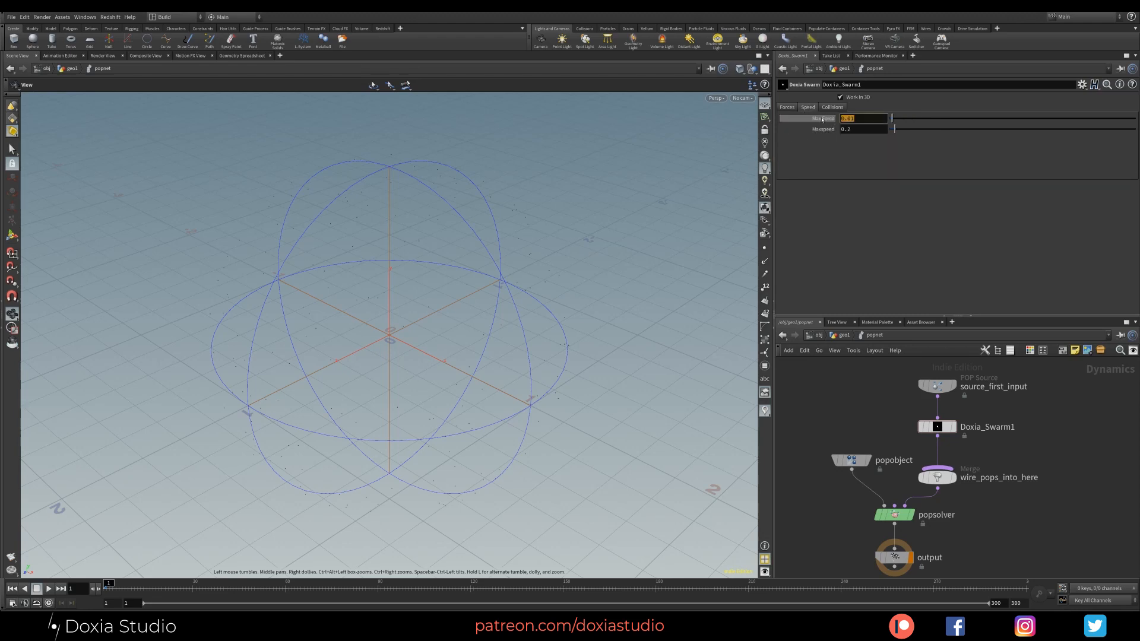
pyautogui.click(786, 106)
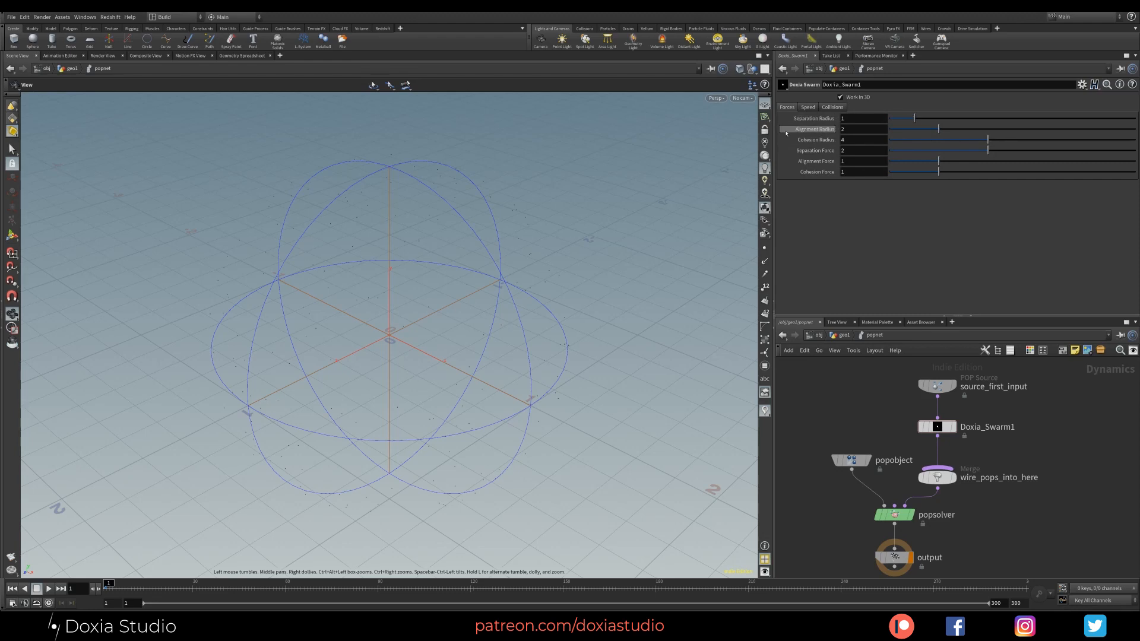
pyautogui.click(807, 106)
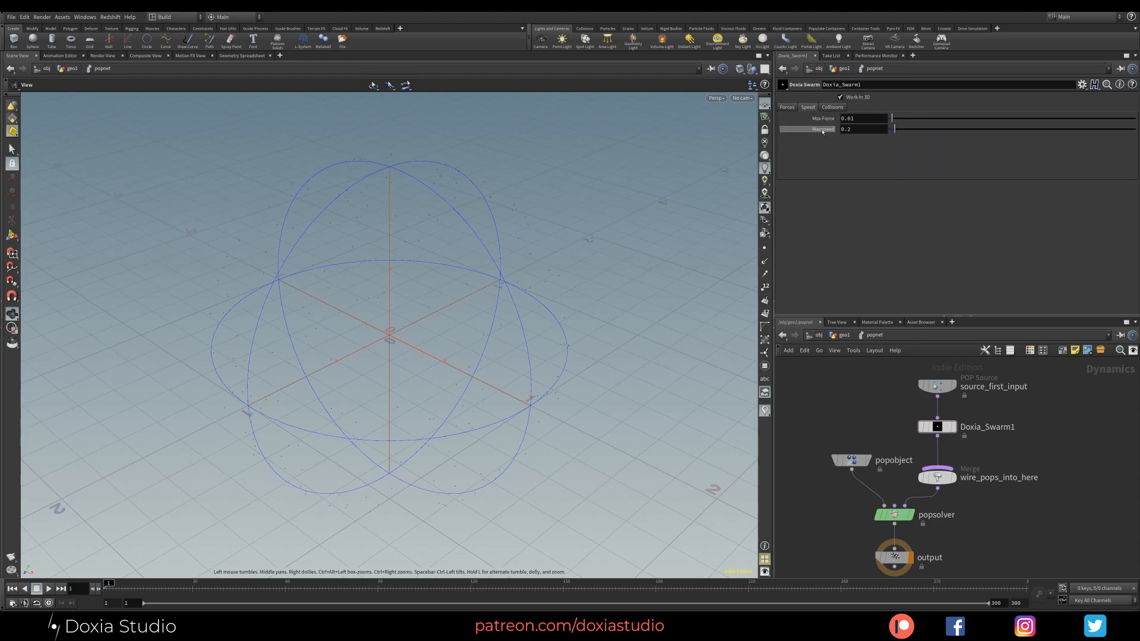
pyautogui.click(832, 107)
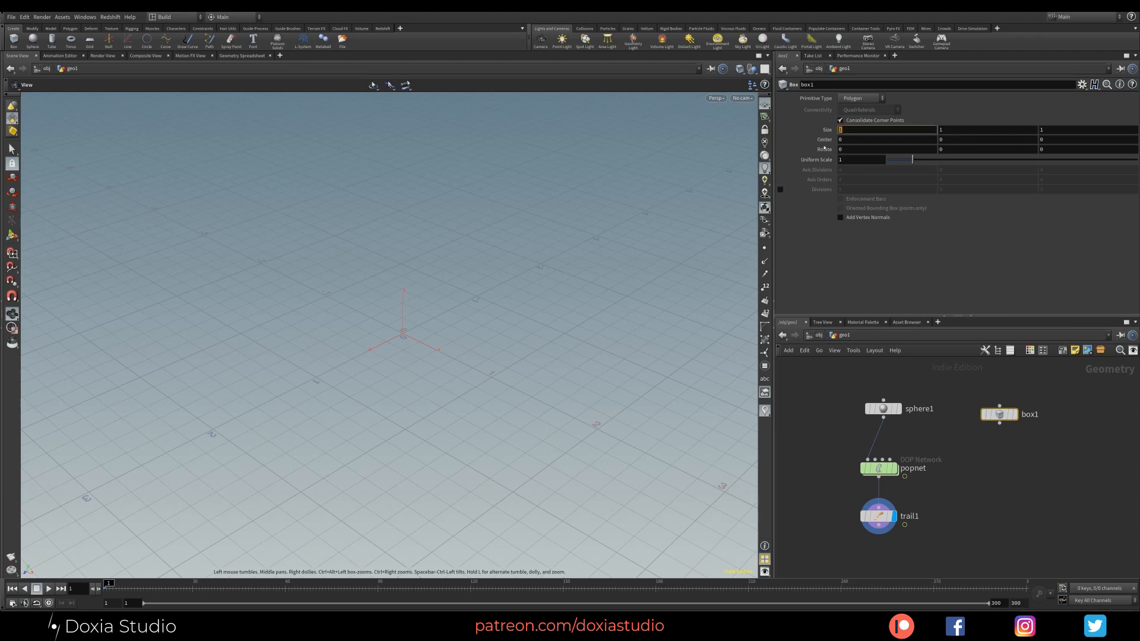
# Step: Size box1 to 20 on every axis as a templated outline, back in geo1
pyautogui.write('20')
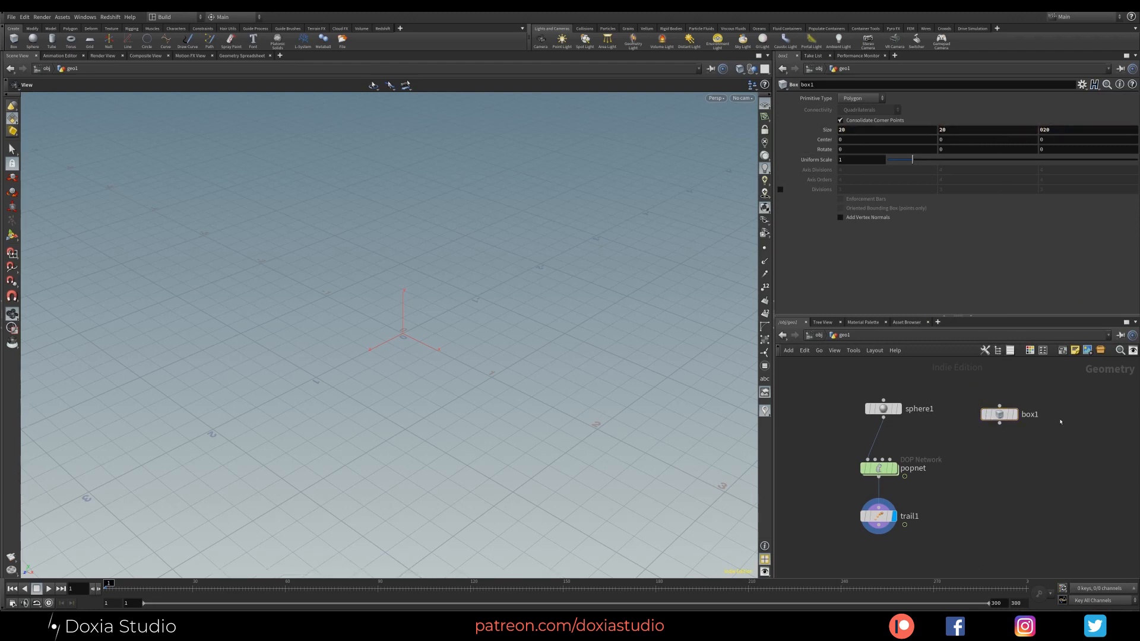
pyautogui.click(998, 414)
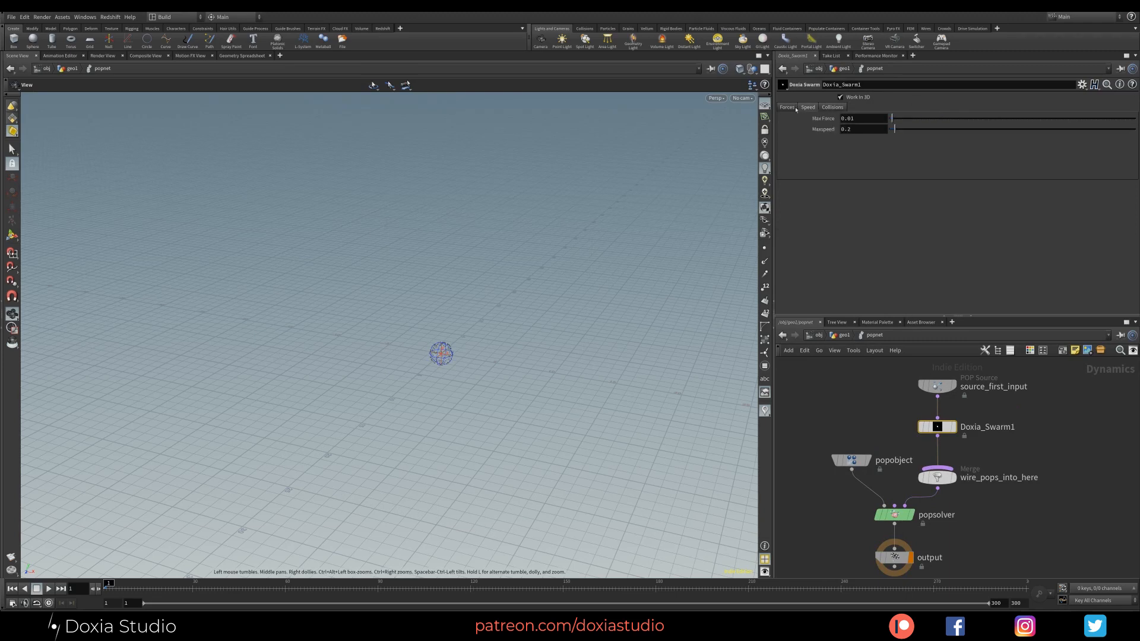
pyautogui.click(785, 107)
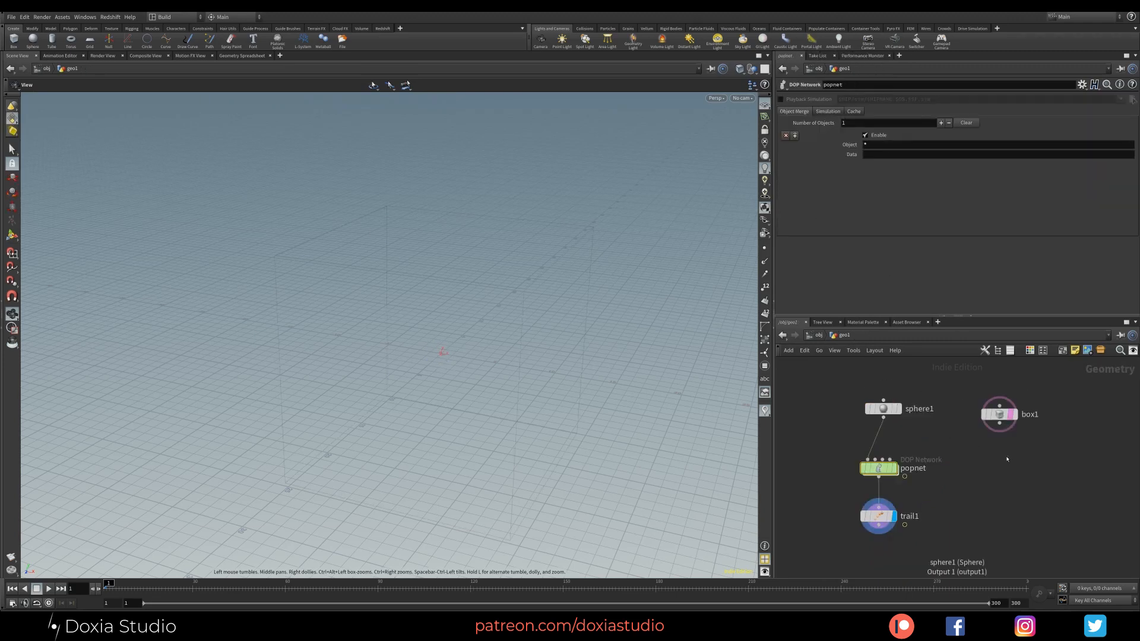
# Step: Test-play the swarm simulation, then raise sphere1's uniform scale to 10
pyautogui.click(48, 589)
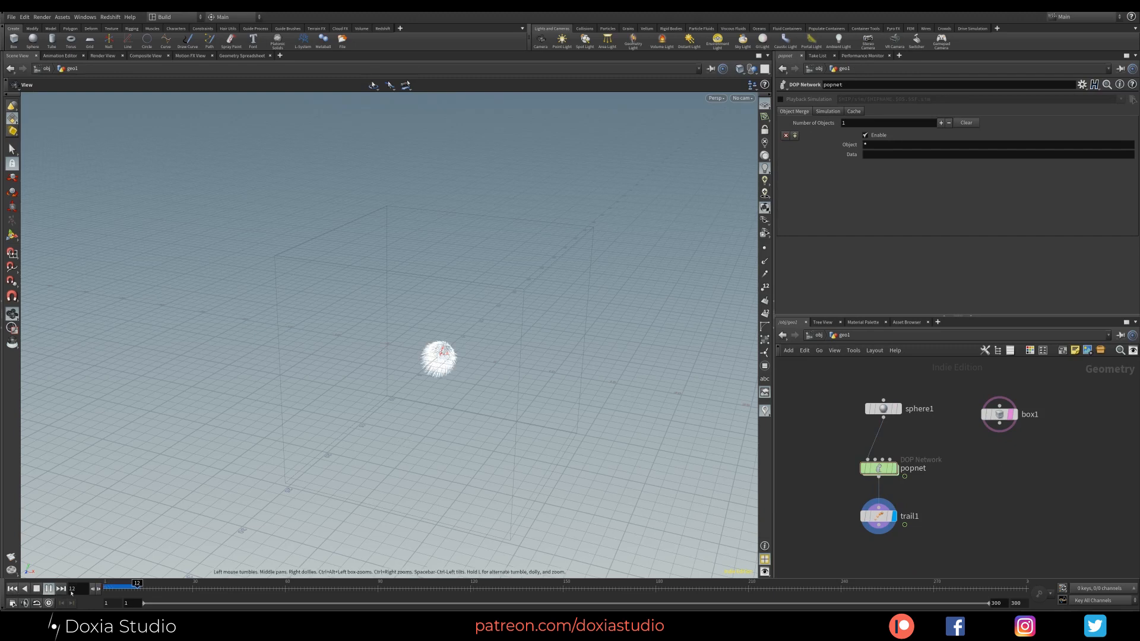
pyautogui.click(37, 588)
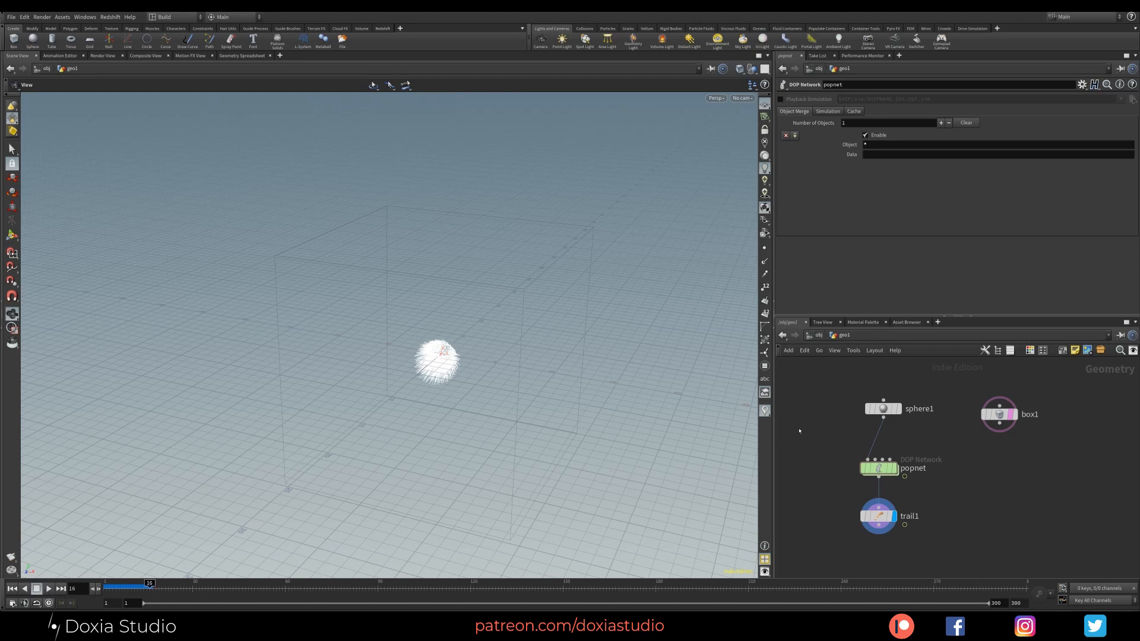
pyautogui.click(882, 408)
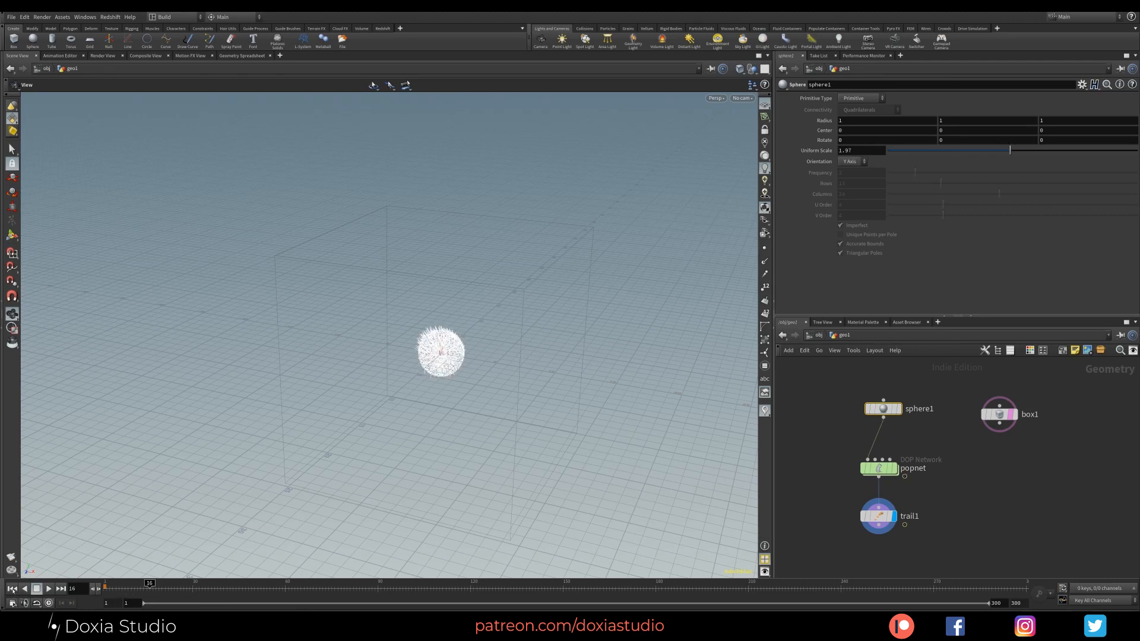
pyautogui.write('4.91')
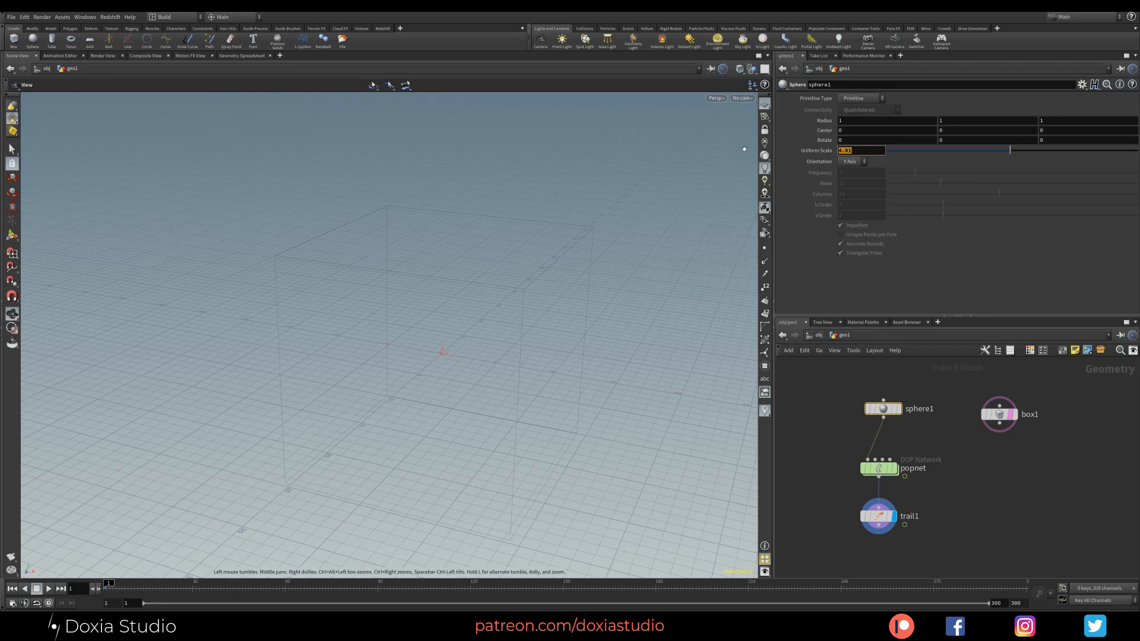
pyautogui.write('10')
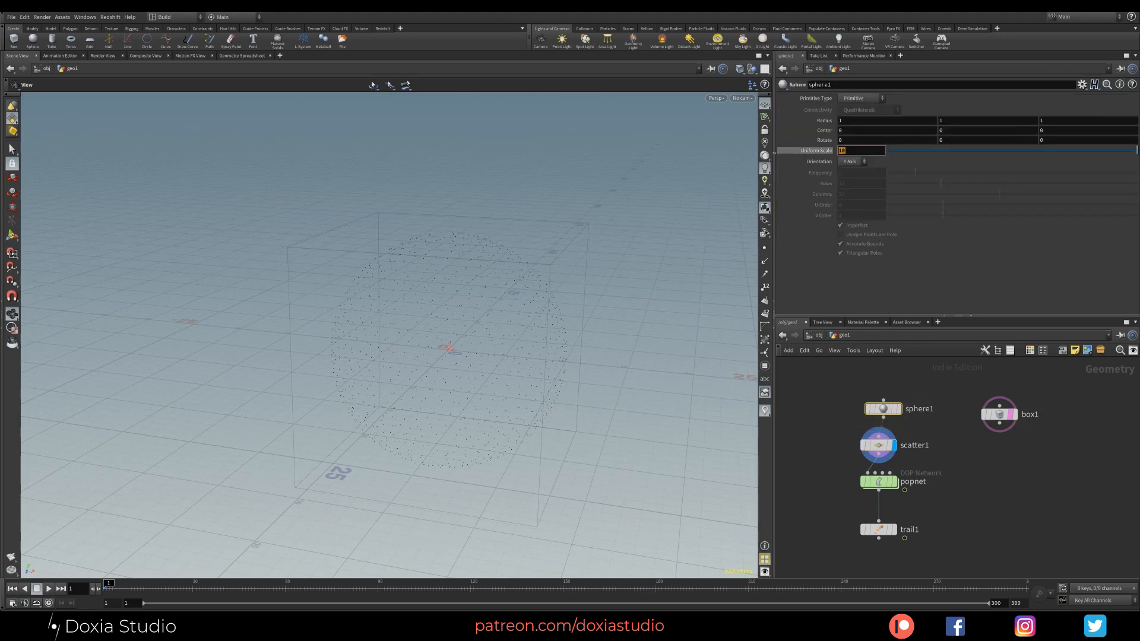
# Step: Feed sphere1 through a Scatter SOP with Force Total Count 250 into popnet
pyautogui.write('6')
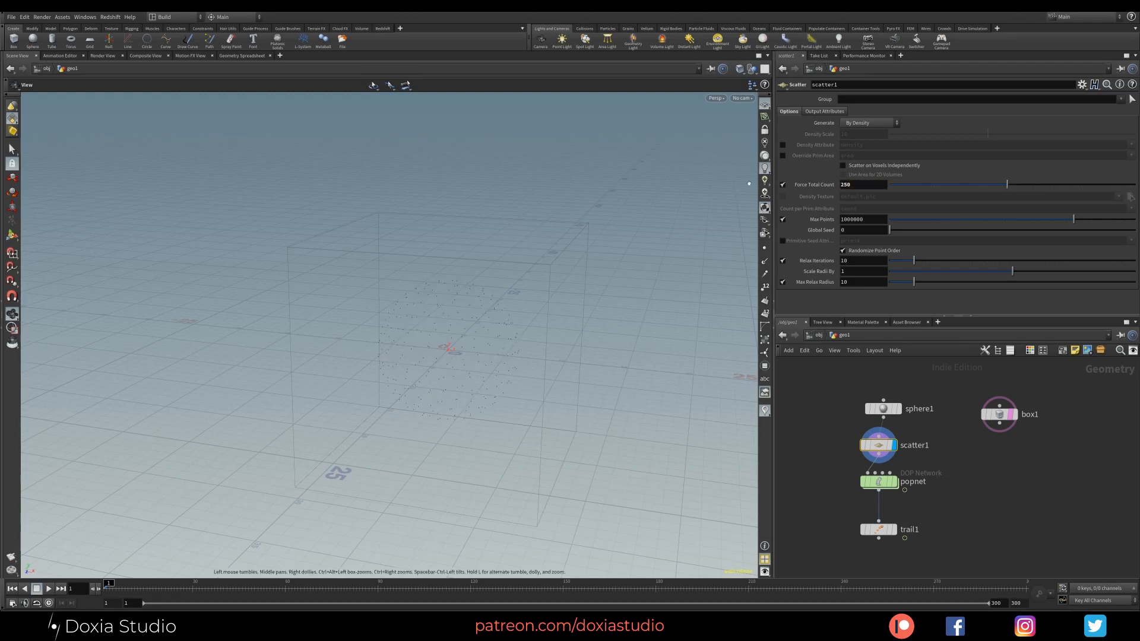
pyautogui.click(877, 481)
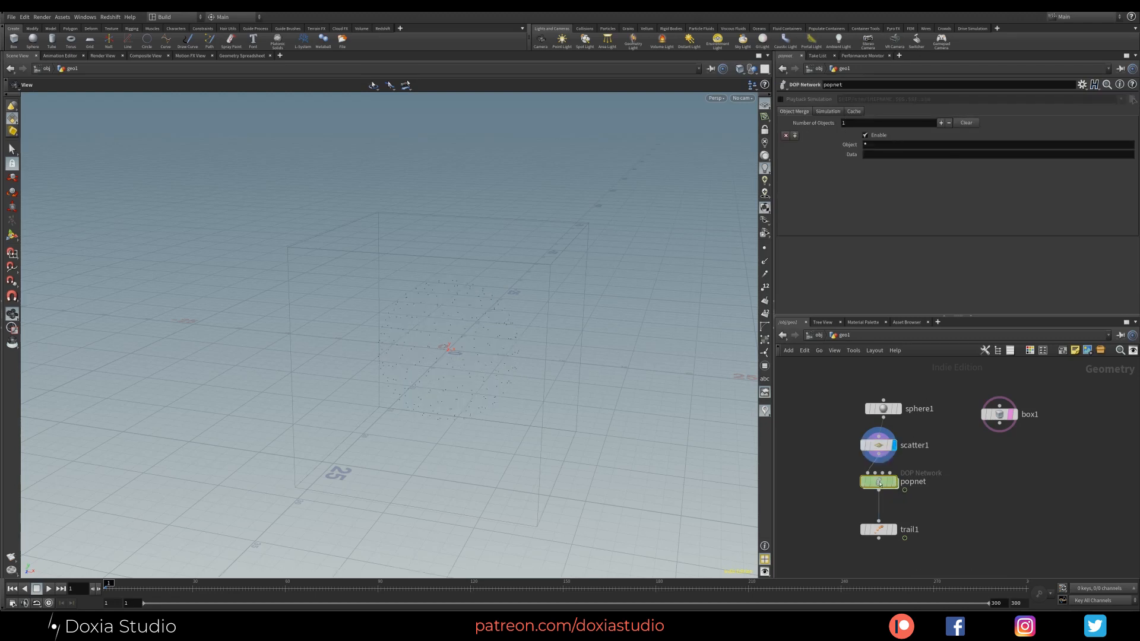
pyautogui.doubleClick(878, 482)
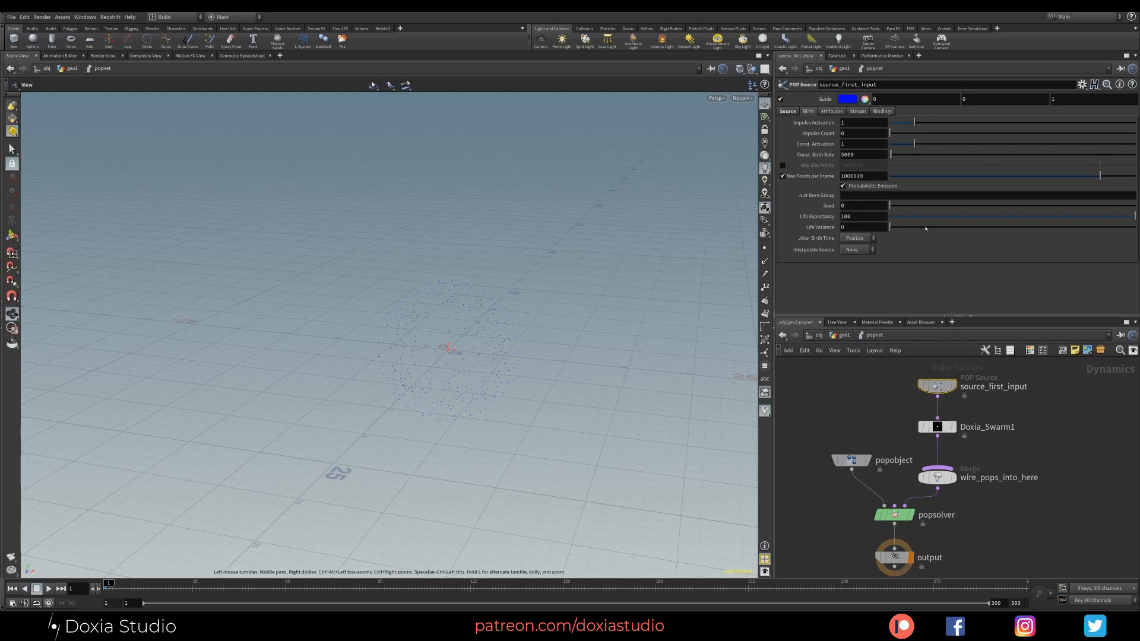
pyautogui.click(868, 122)
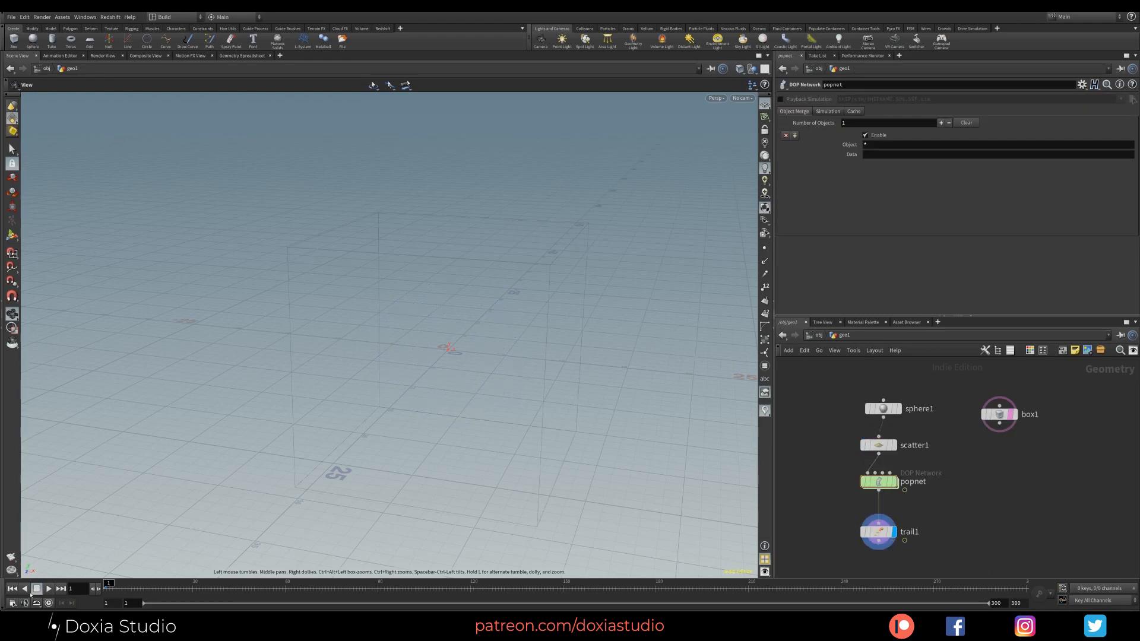
# Step: Play the simulation from the scattered points and orbit around the particle cloud
pyautogui.click(37, 588)
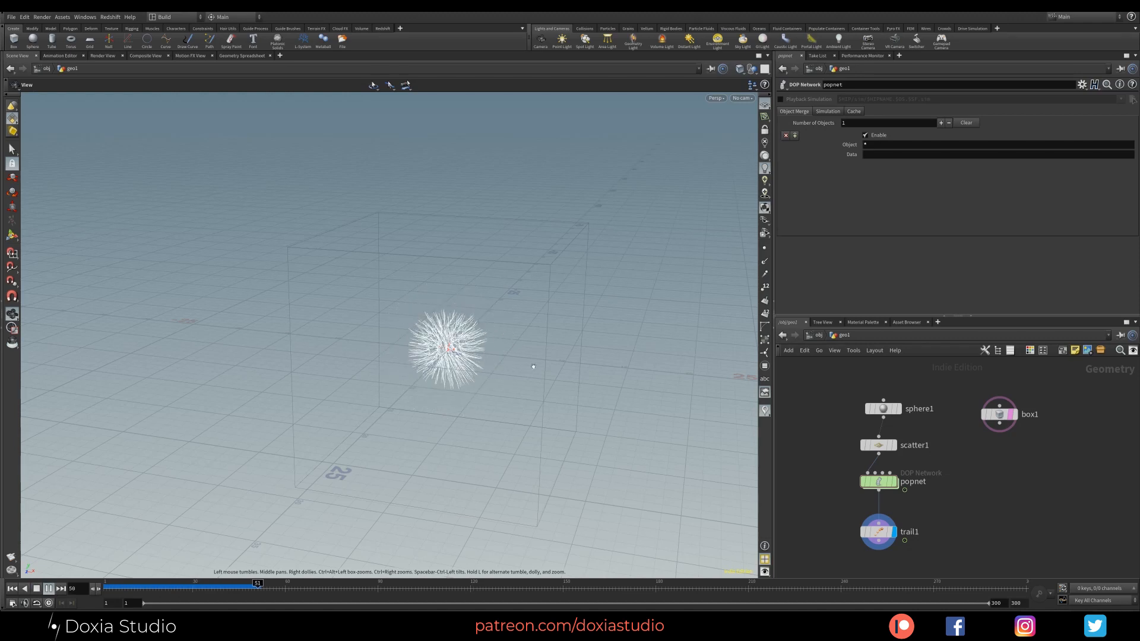
pyautogui.moveTo(257, 582); pyautogui.dragTo(553, 582)
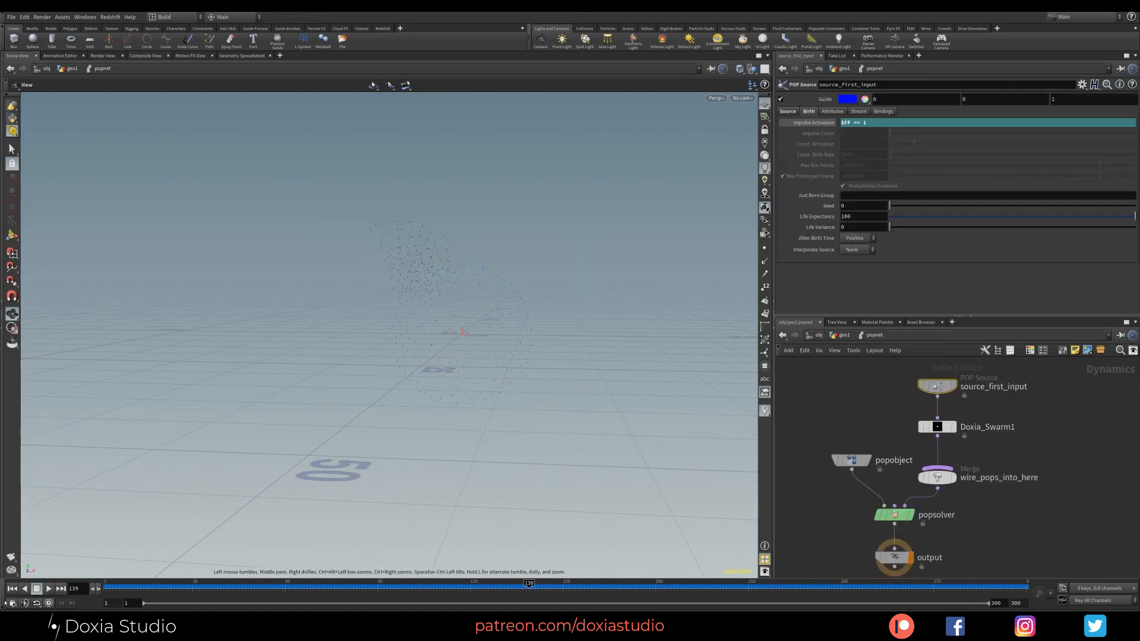
# Step: Inspect Doxia_Swarm1, return to geo1, and reset playback to frame 1
pyautogui.click(936, 426)
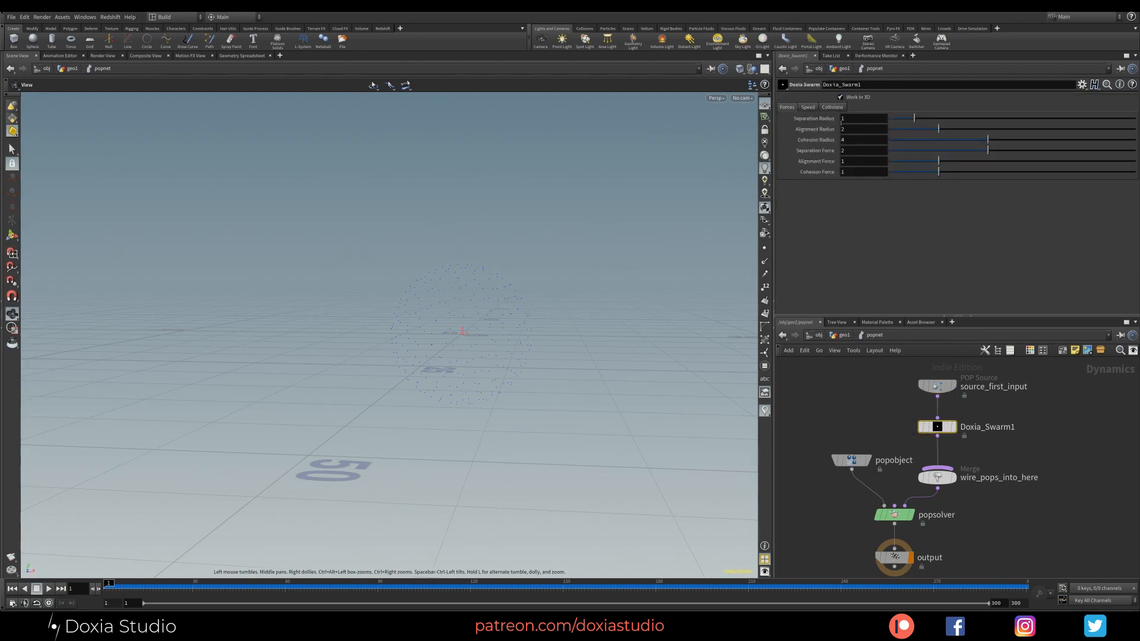
pyautogui.click(862, 139)
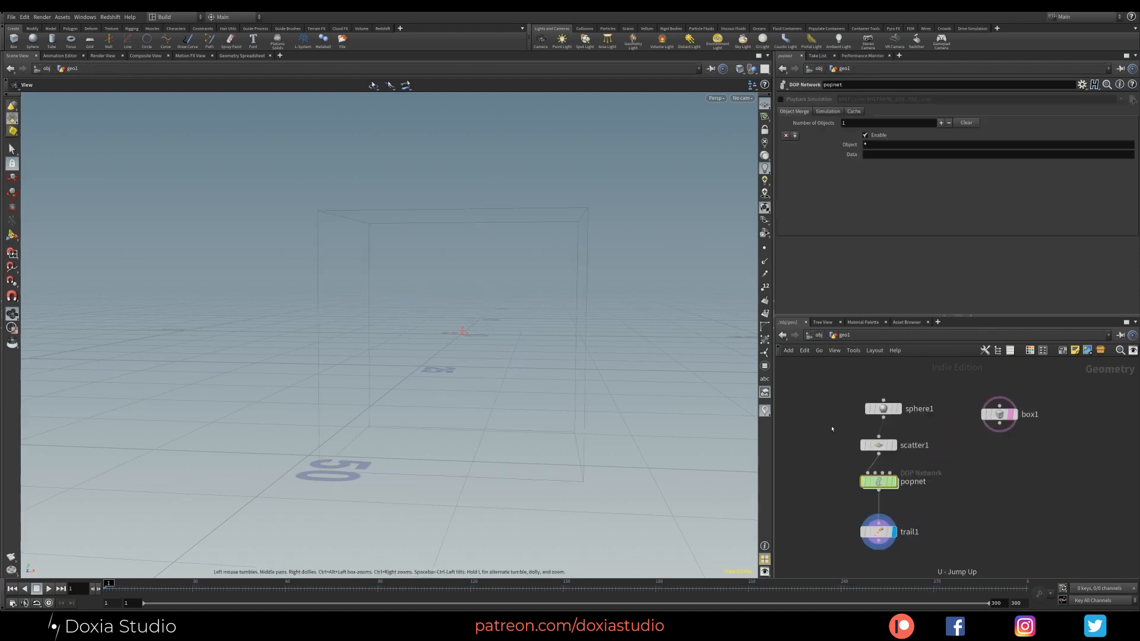
pyautogui.click(877, 482)
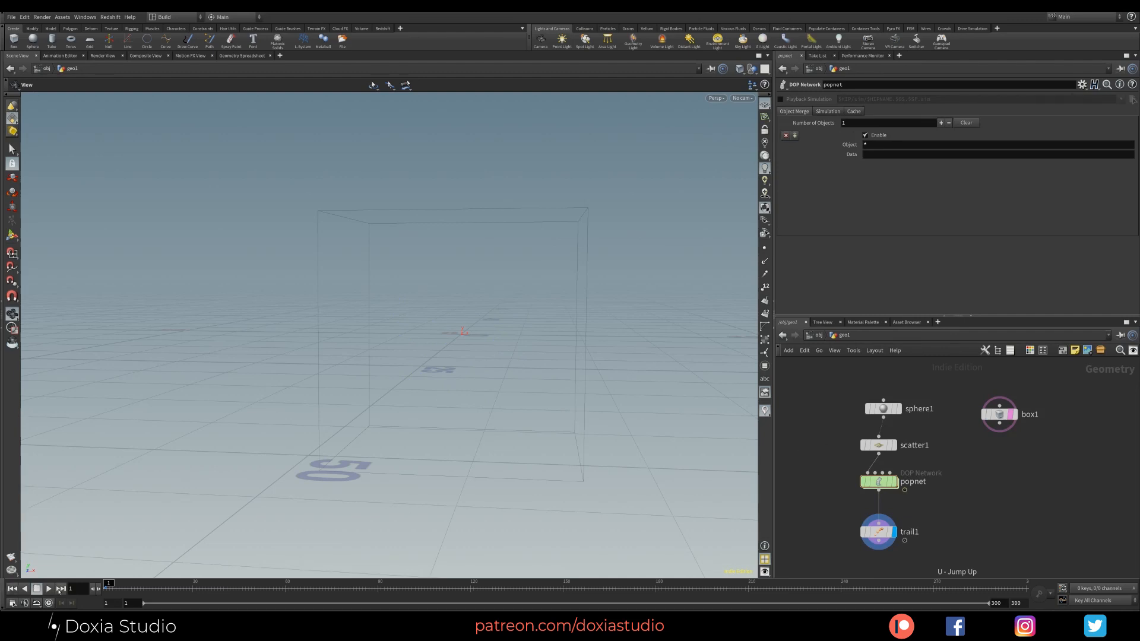
pyautogui.click(36, 588)
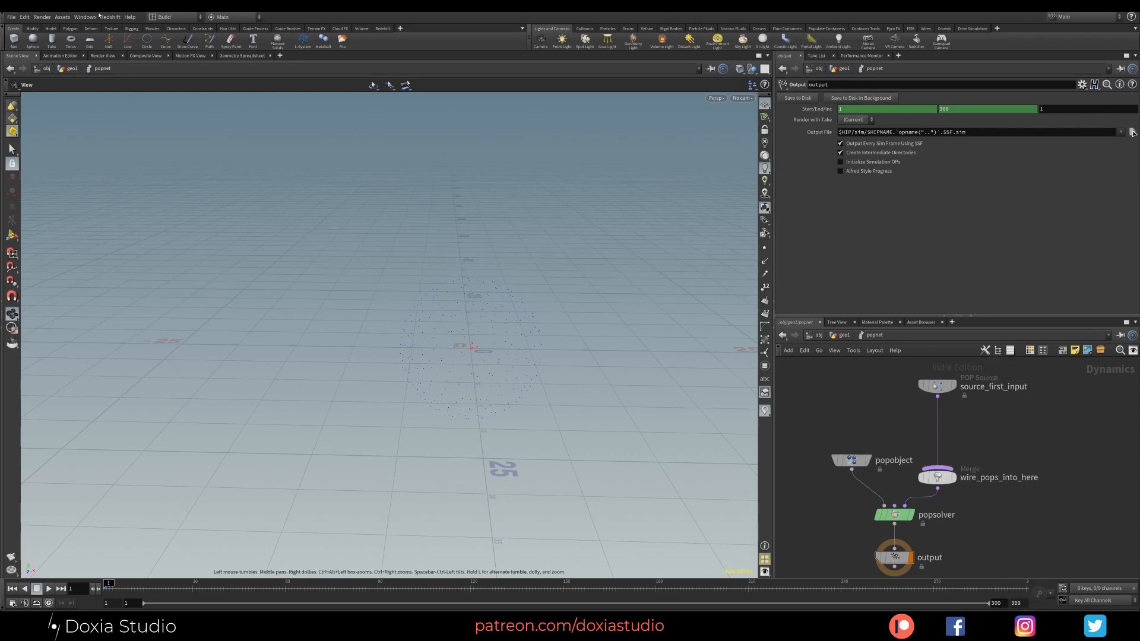
# Step: Swap Doxia_Swarm1 for a Doxia PopGrid node with Probability of Alpha 0.2
pyautogui.click(61, 17)
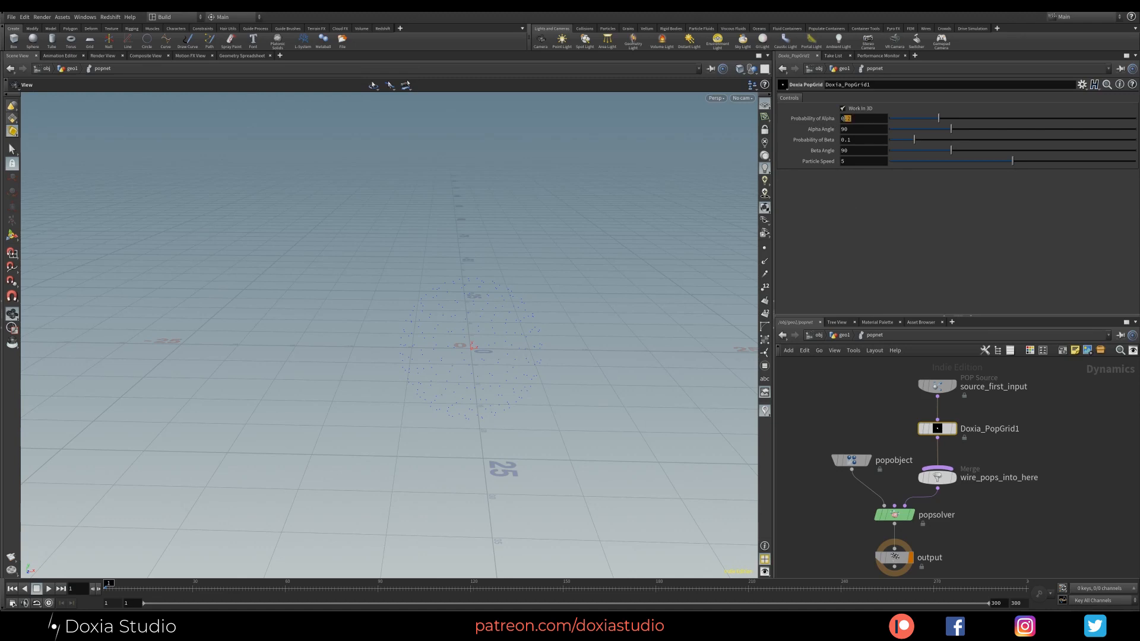
pyautogui.click(847, 139)
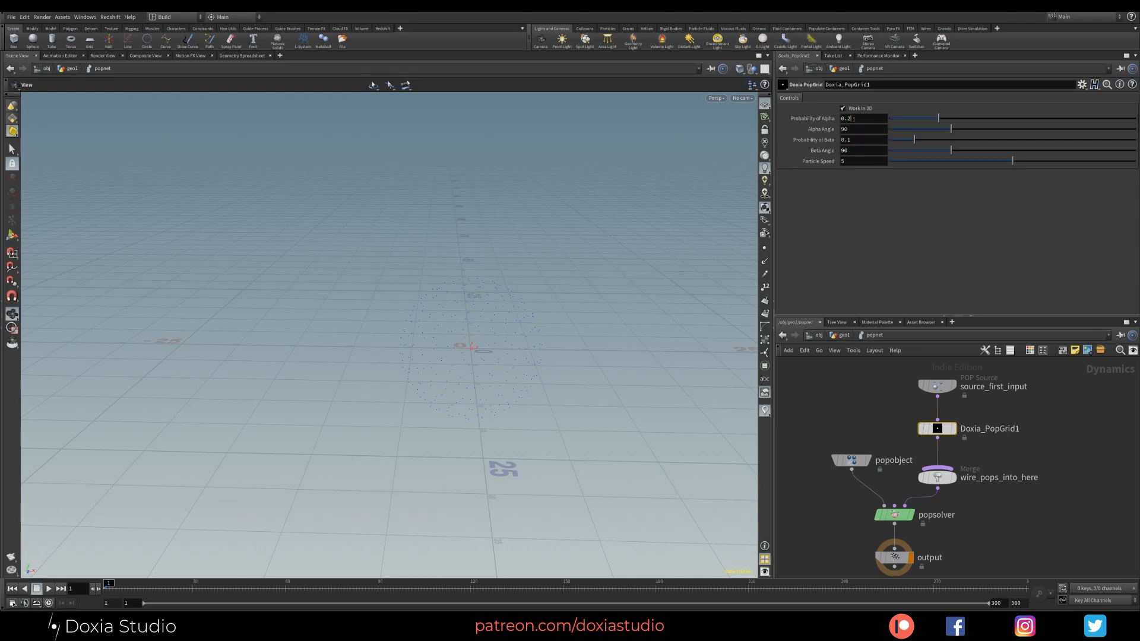
pyautogui.click(862, 117)
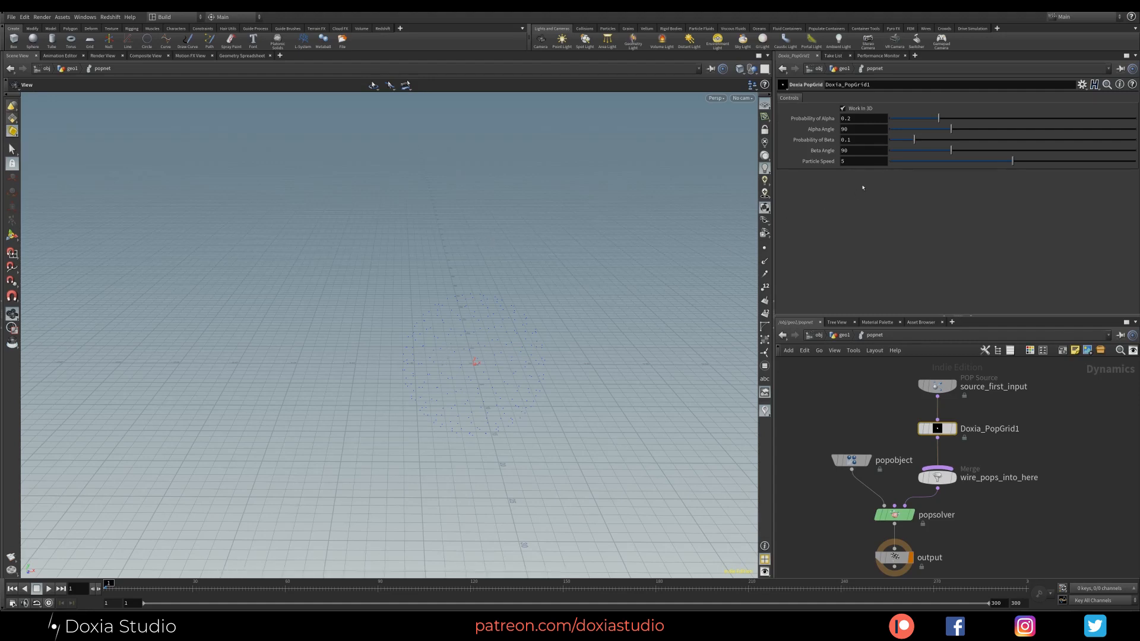
# Step: Dive into the popnet network and select Doxia_PopGrid1 to show its parameters
pyautogui.click(847, 129)
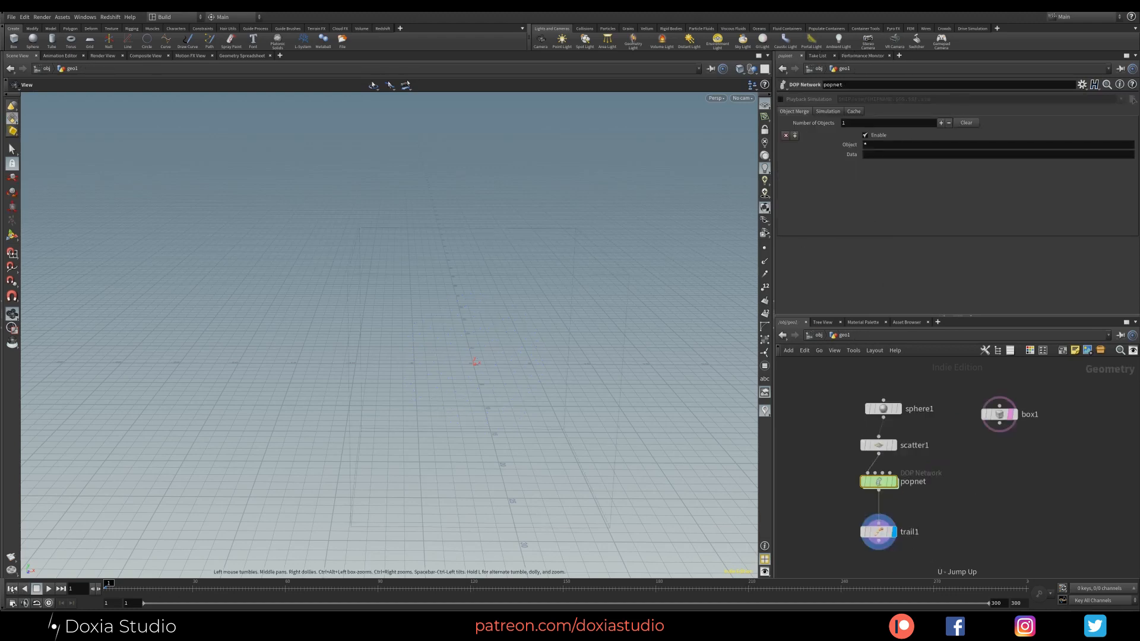
pyautogui.click(36, 588)
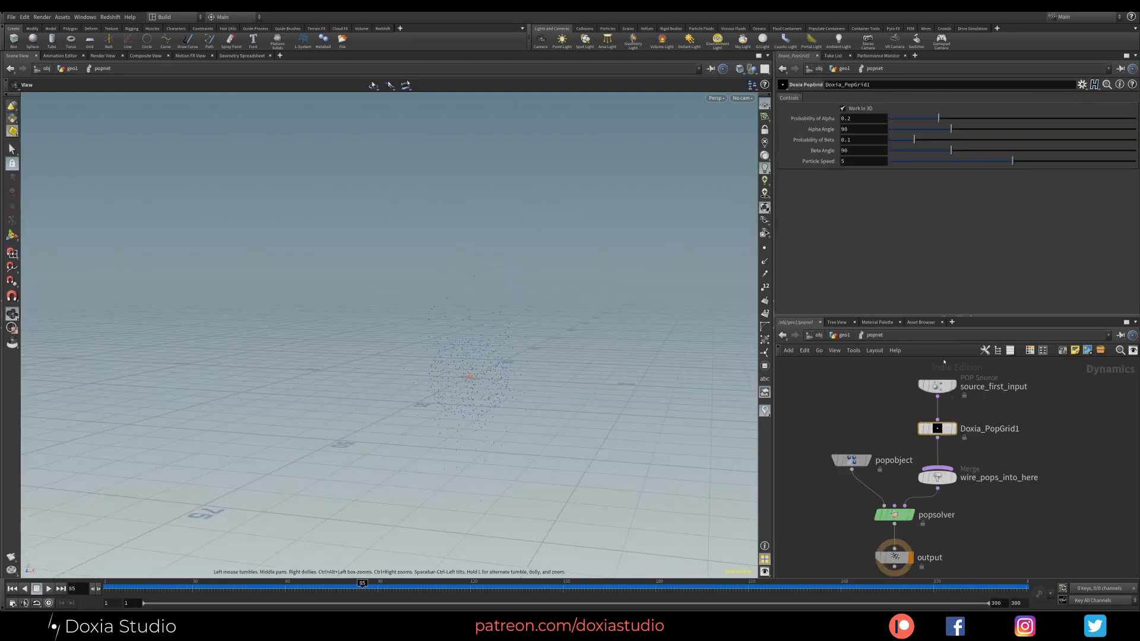
# Step: Set PopGrid Alpha Angle to 60 and Beta Angle to 45, then play the trails in geo1
pyautogui.click(864, 129)
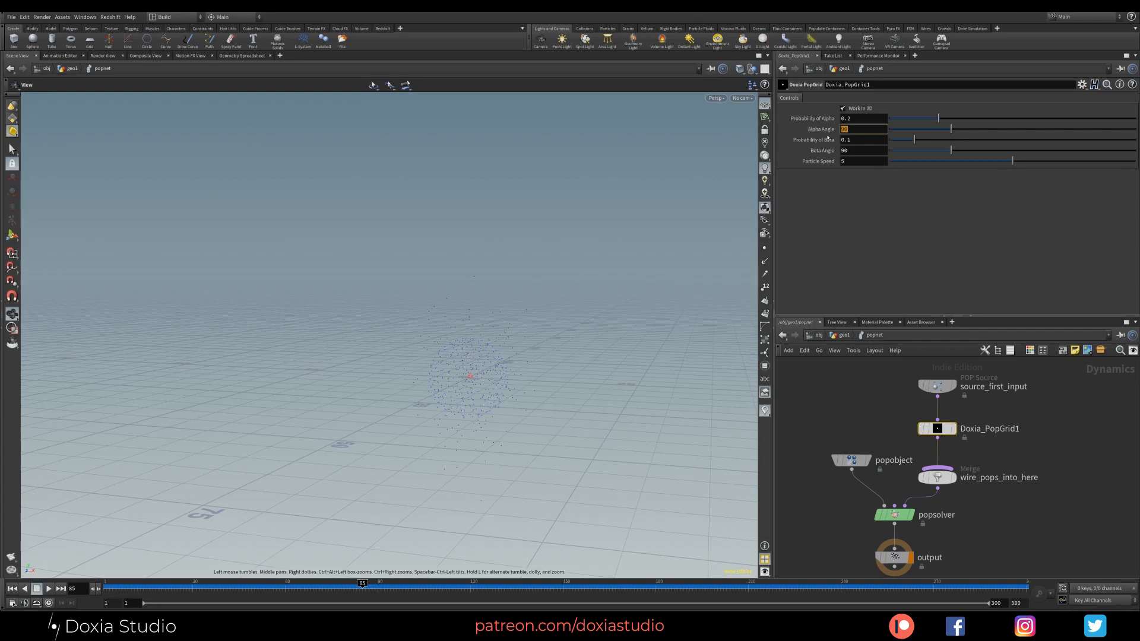
pyautogui.click(861, 139)
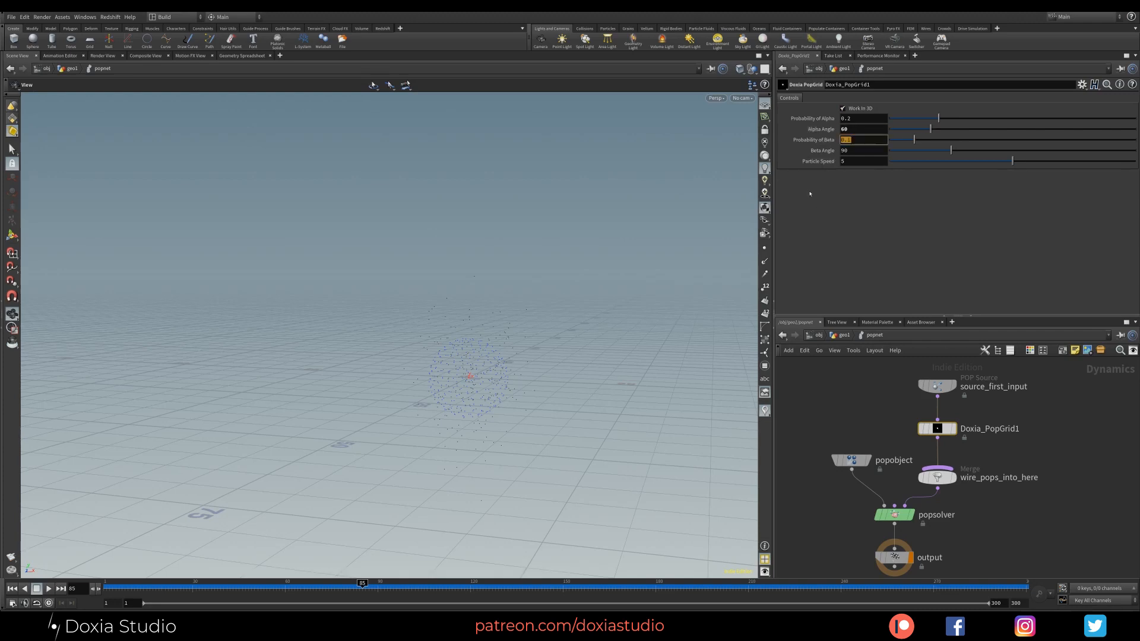
pyautogui.write('45')
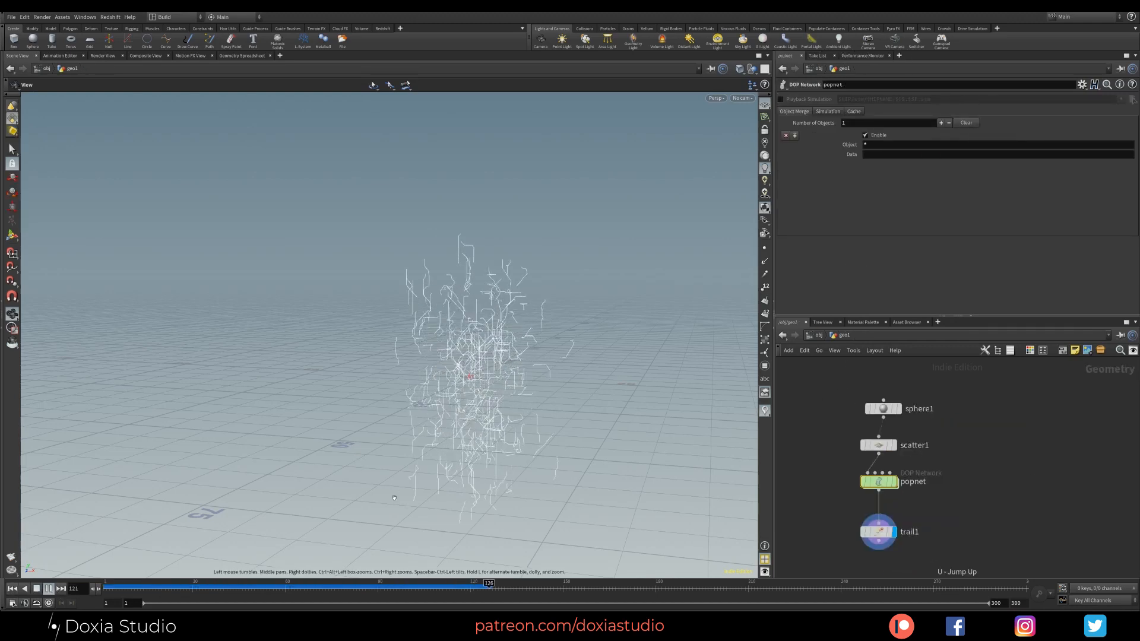
pyautogui.click(37, 589)
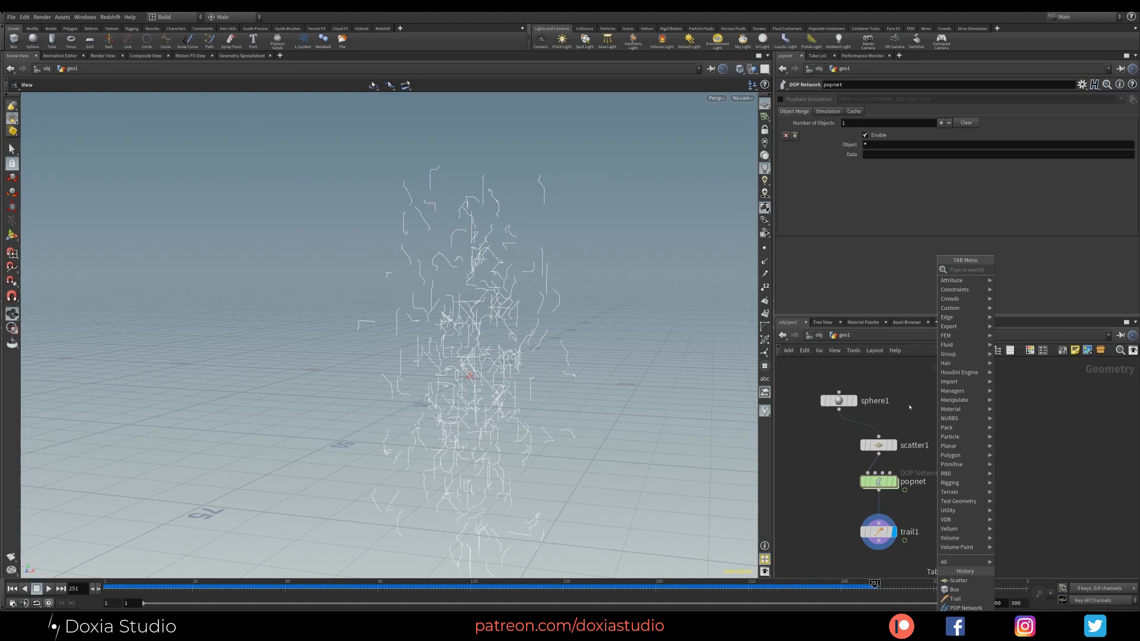
# Step: Add a Grid as the scatter source; switch PopGrid to 2D with alpha 120, probability 0.4
pyautogui.write('g')
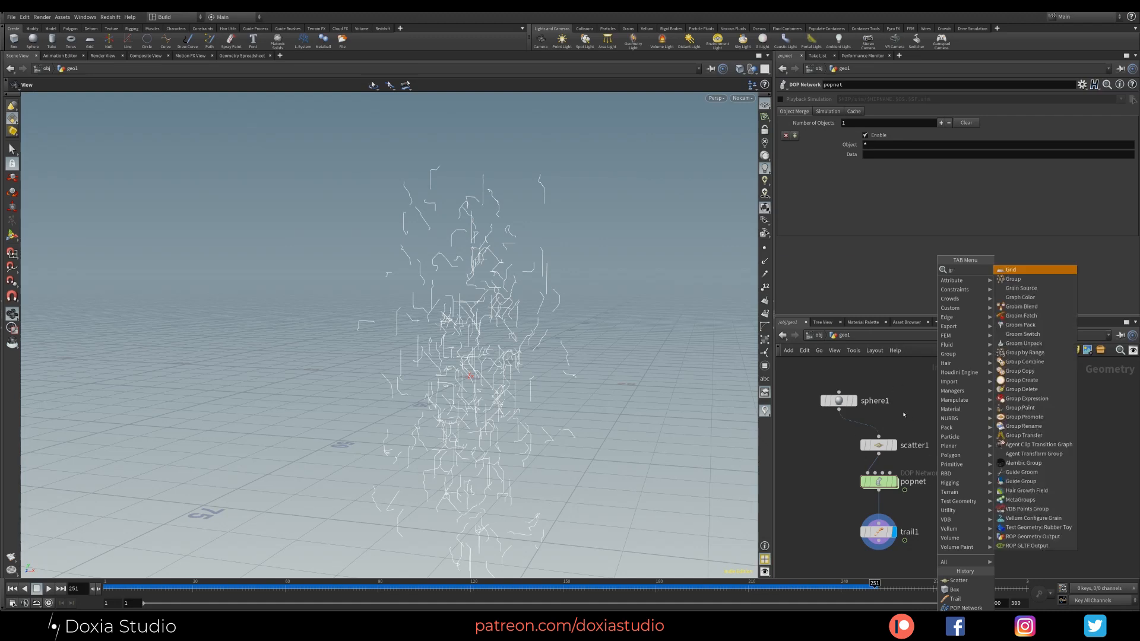
pyautogui.click(1010, 270)
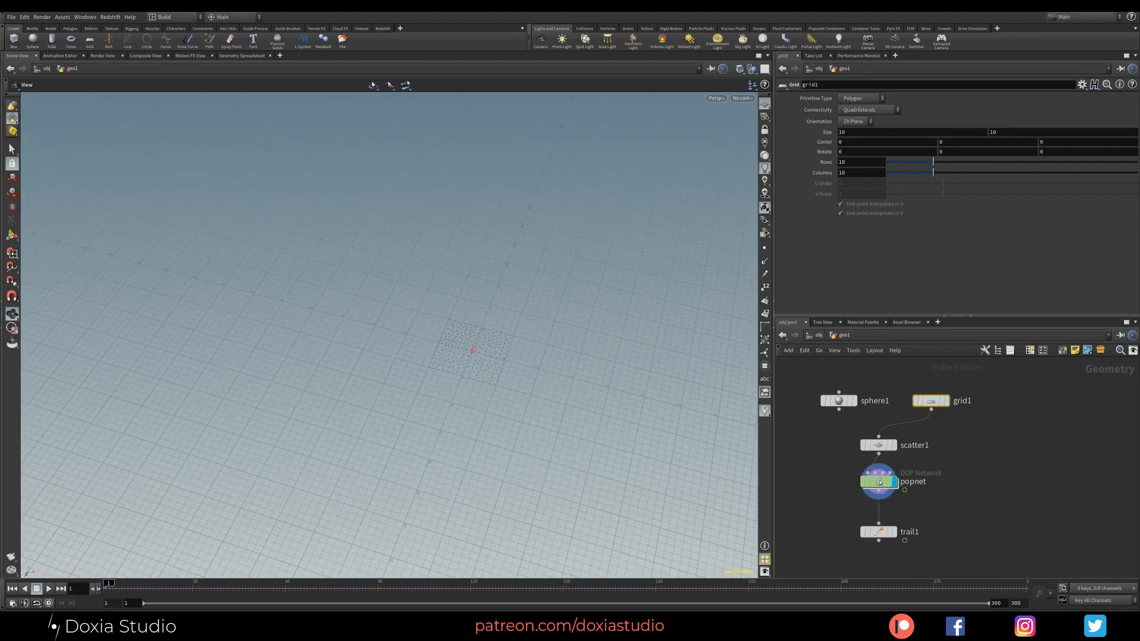
pyautogui.doubleClick(880, 481)
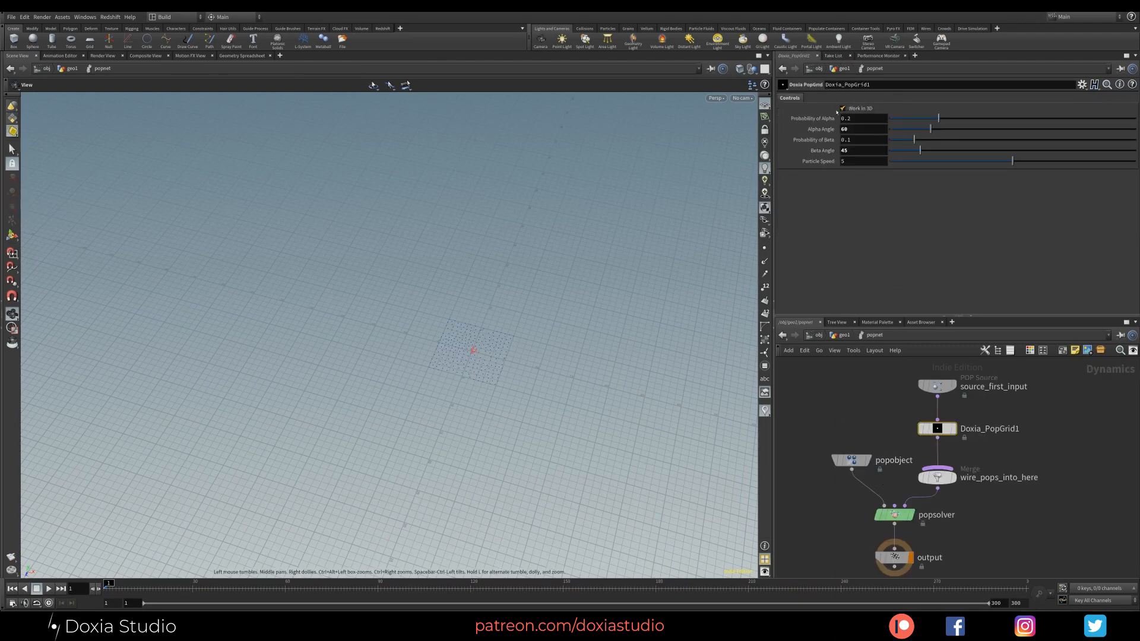
pyautogui.click(842, 107)
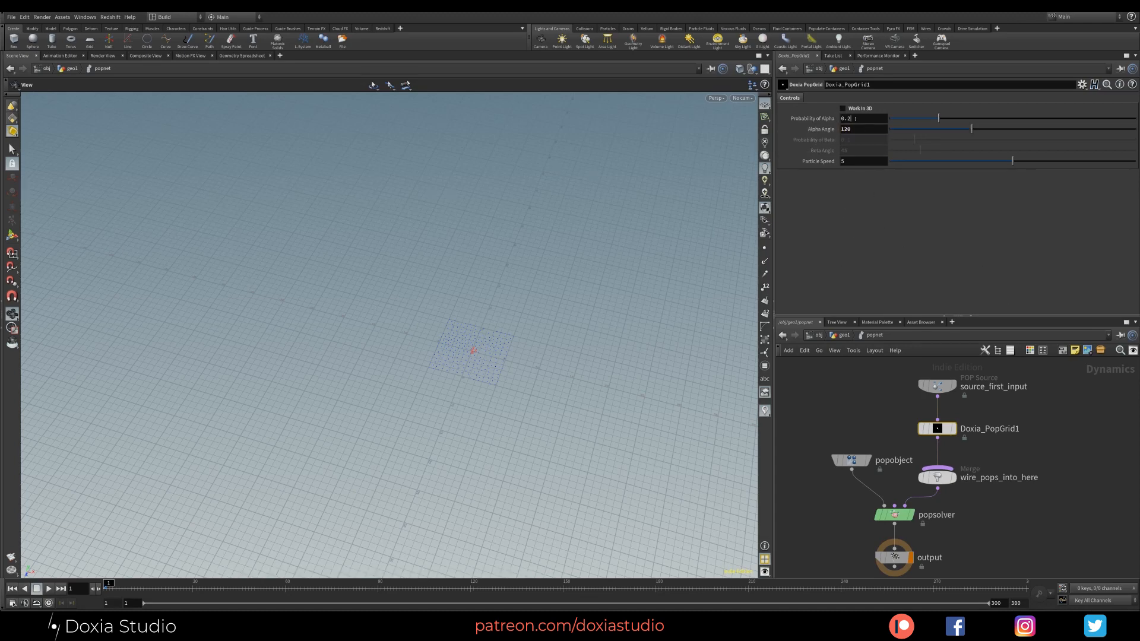
pyautogui.moveTo(938, 118); pyautogui.dragTo(987, 118)
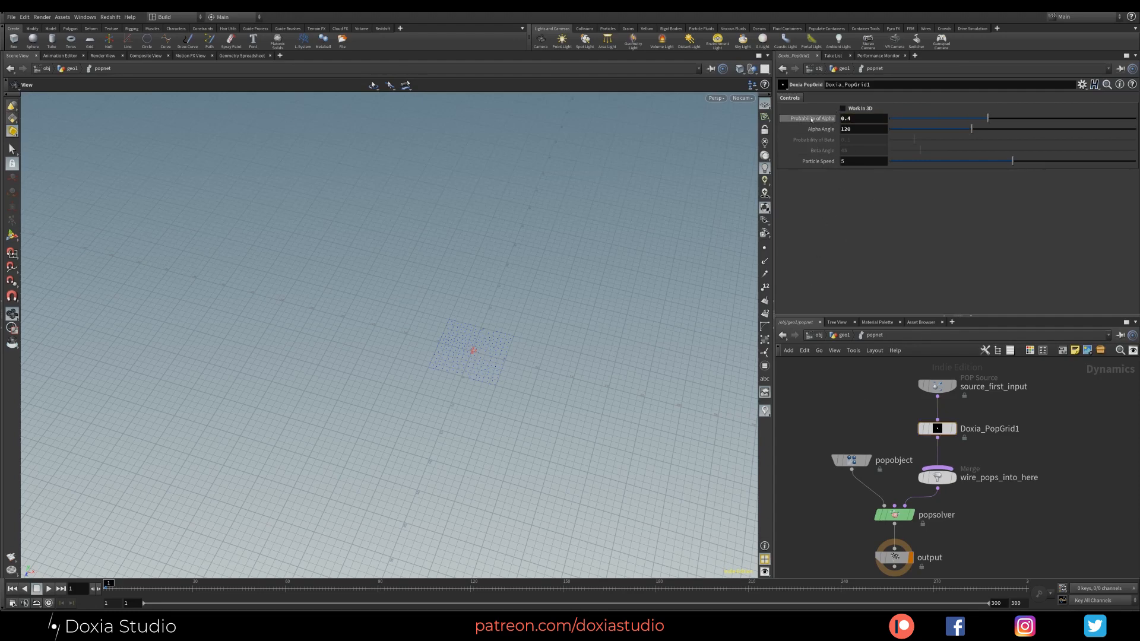
pyautogui.click(861, 117)
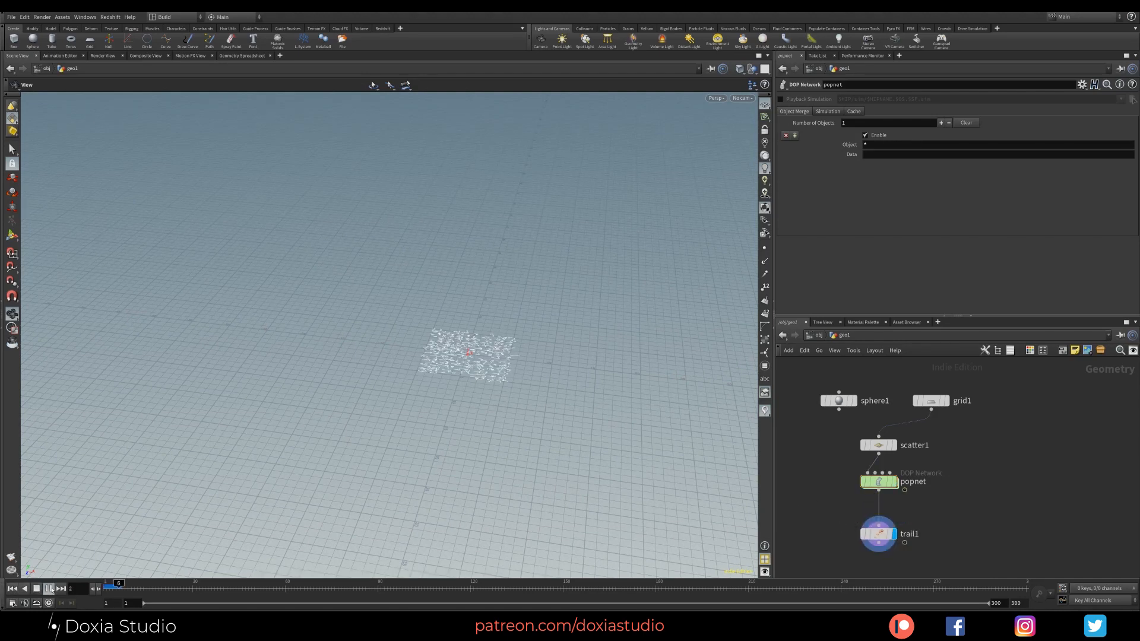
# Step: Set PopGrid alpha probability 0.1, alpha angle 90 and particle speed 10, and play it
pyautogui.click(36, 588)
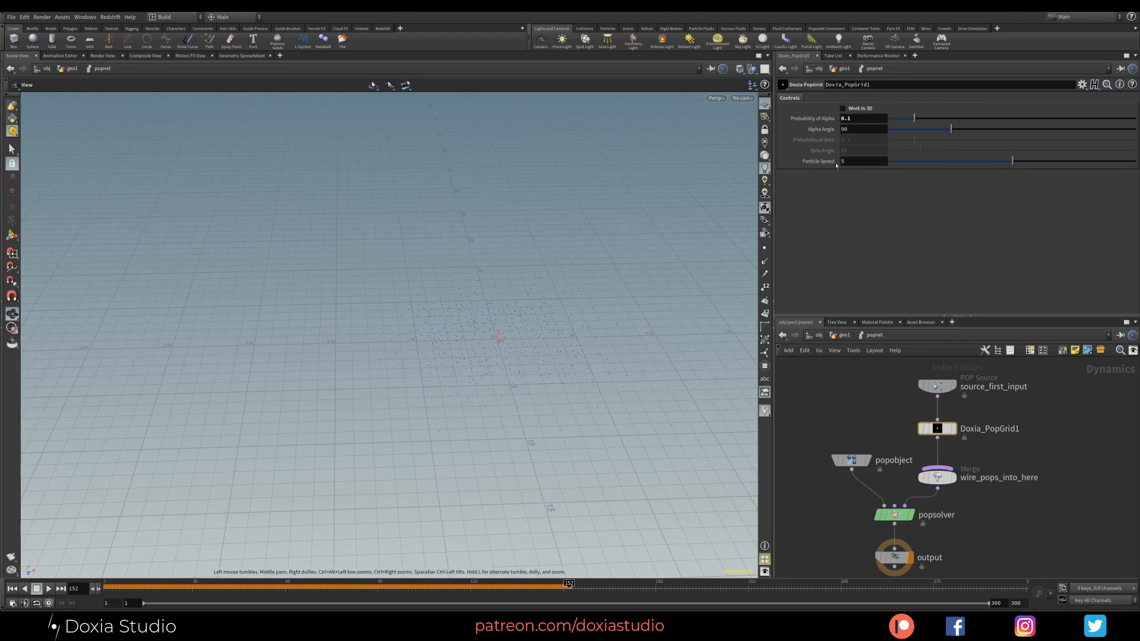
pyautogui.click(861, 161)
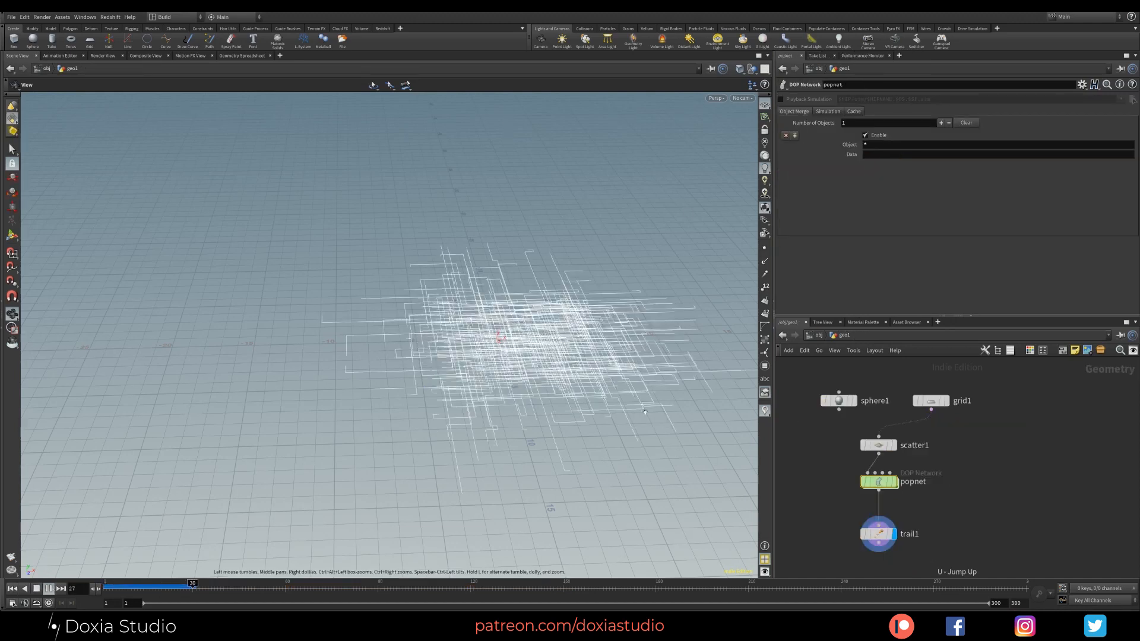
pyautogui.click(605, 583)
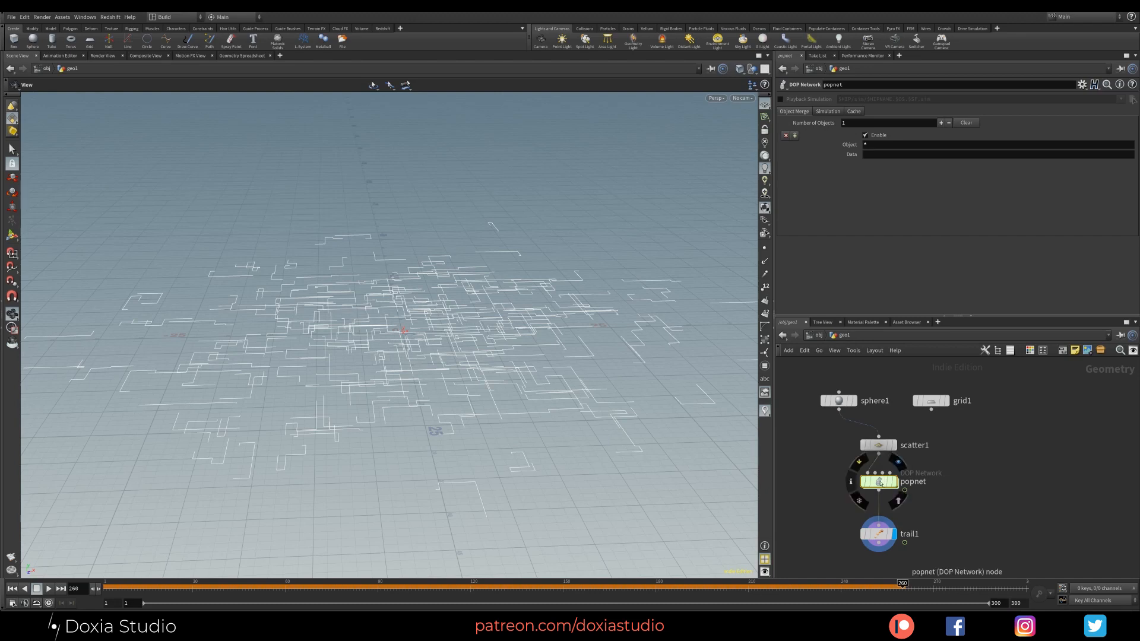
pyautogui.doubleClick(878, 482)
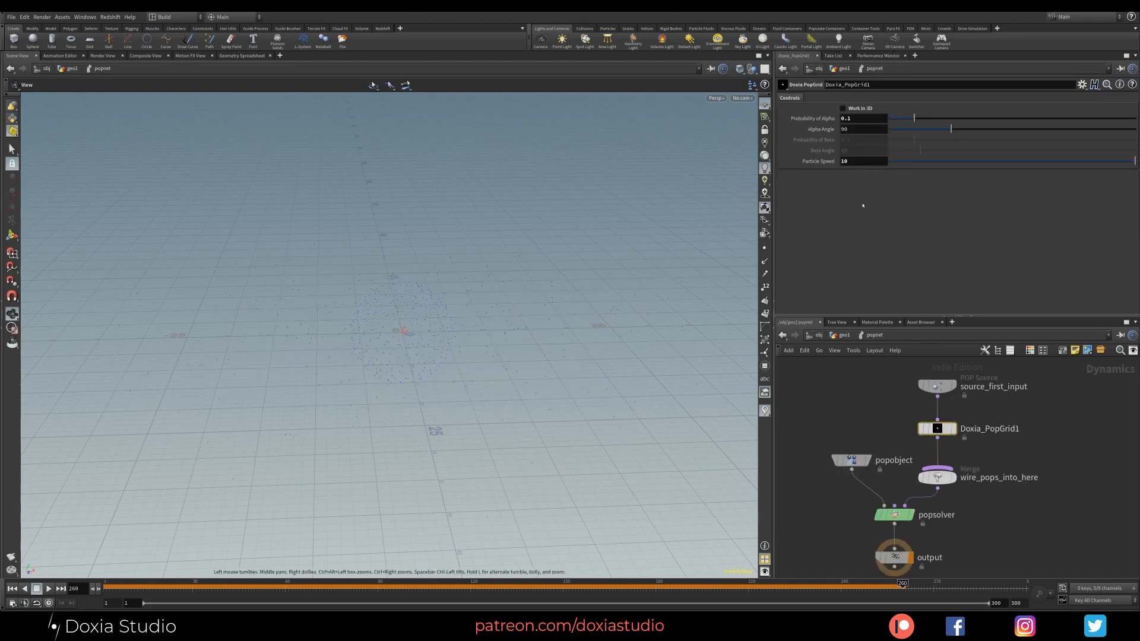
pyautogui.click(842, 109)
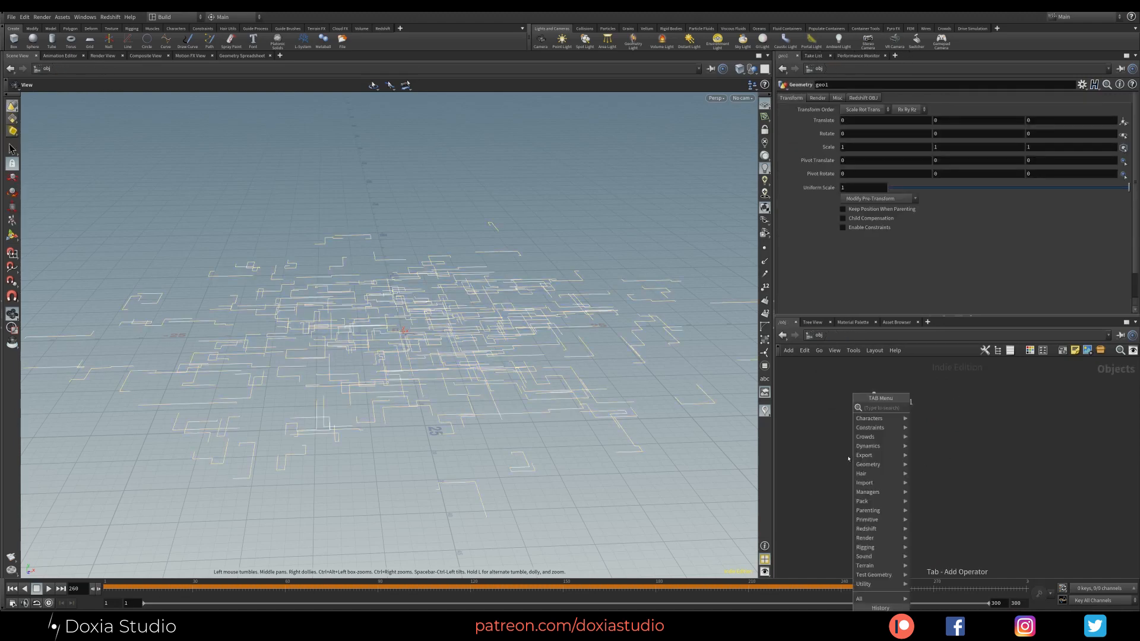
# Step: Add a polygon Sphere object with Uniform Scale 15 to surround the trails
pyautogui.write('sphere')
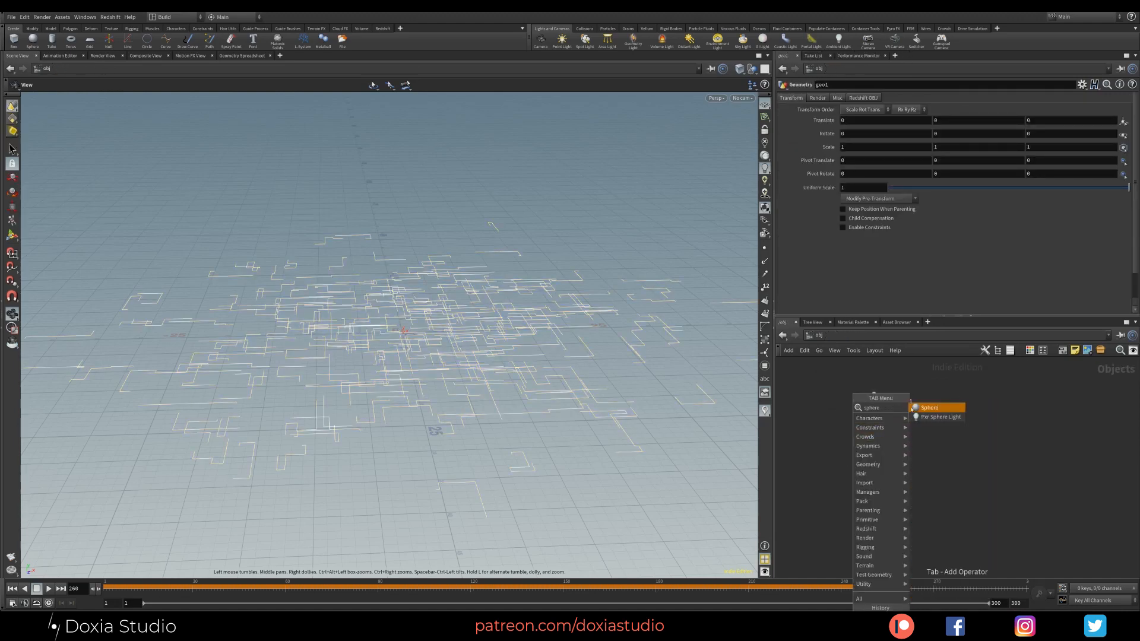
pyautogui.click(929, 407)
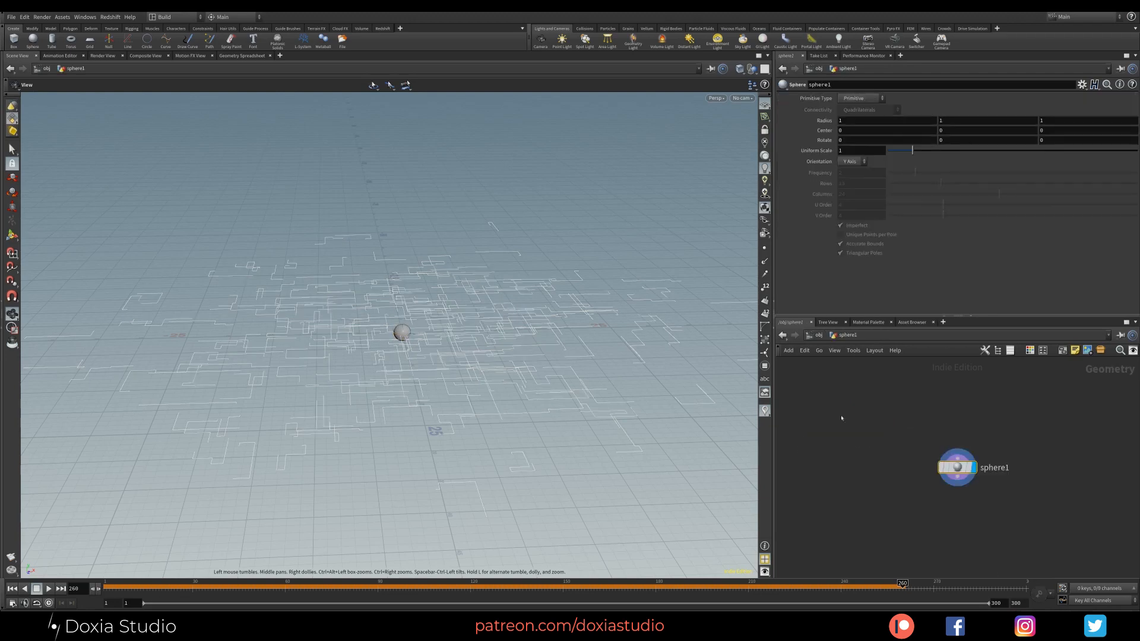
pyautogui.click(860, 97)
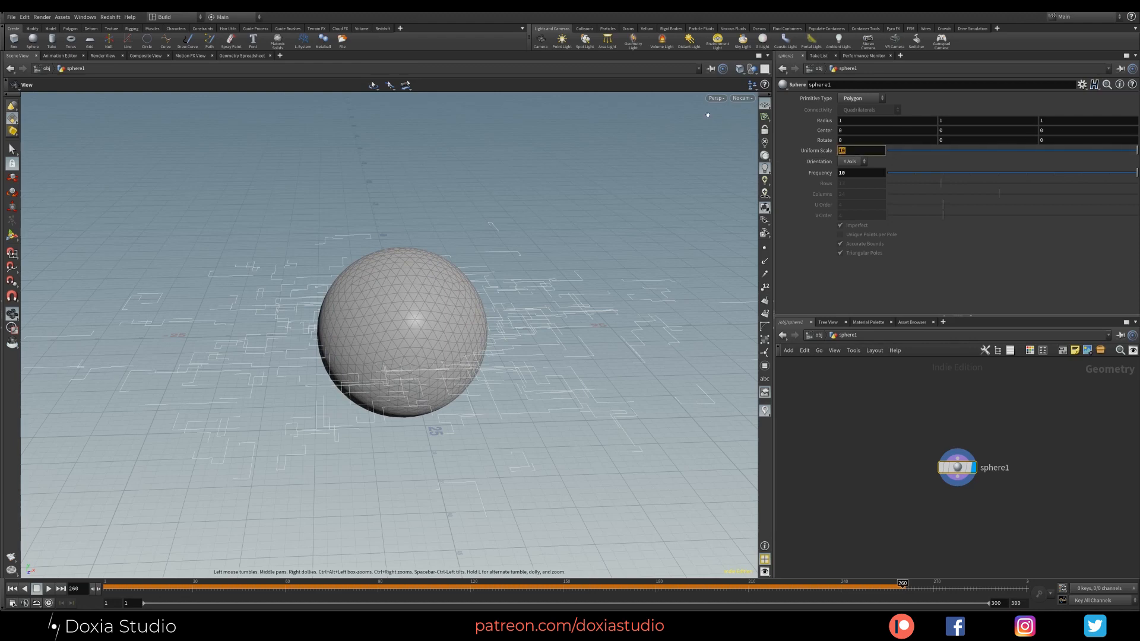
pyautogui.write('15')
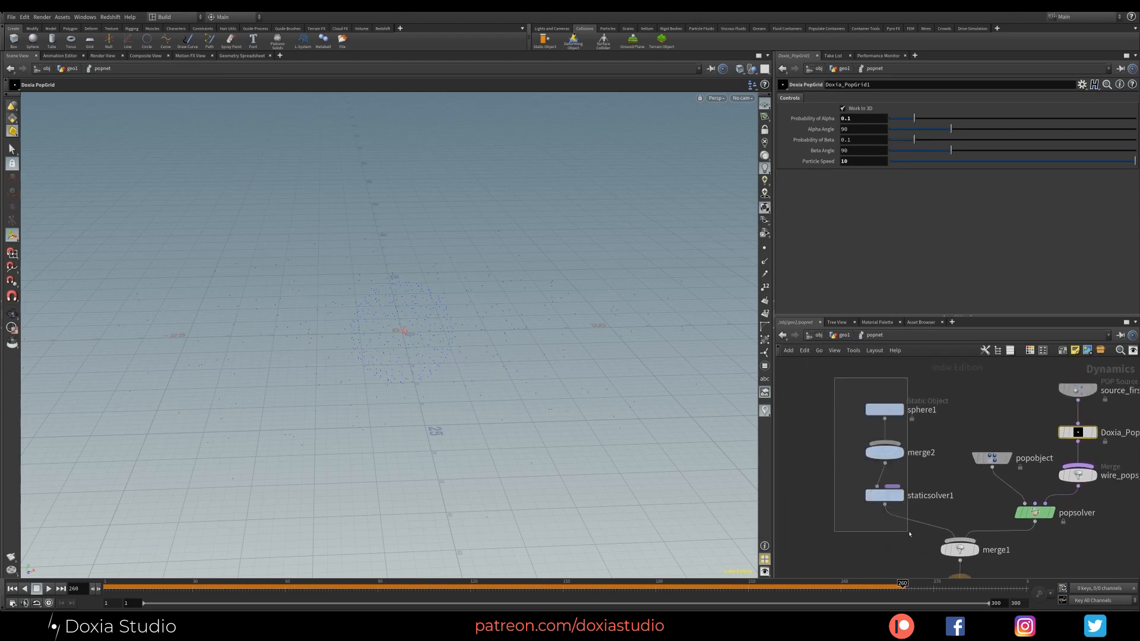
# Step: Inspect the sphere Static Object's collision settings inside popnet
pyautogui.click(884, 409)
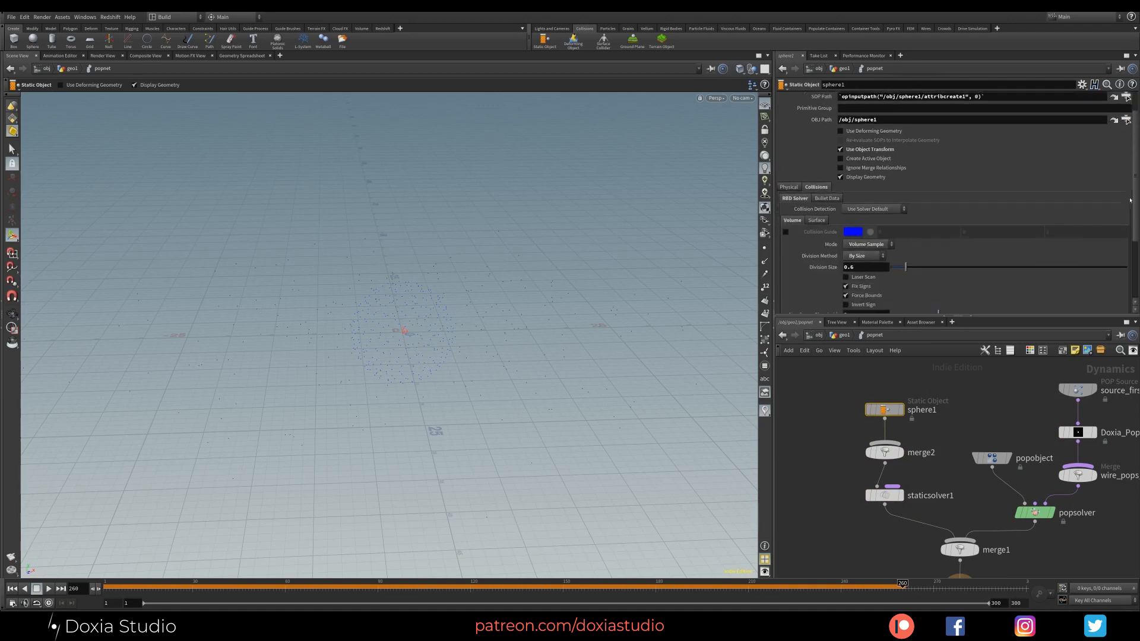
pyautogui.scroll(-3)
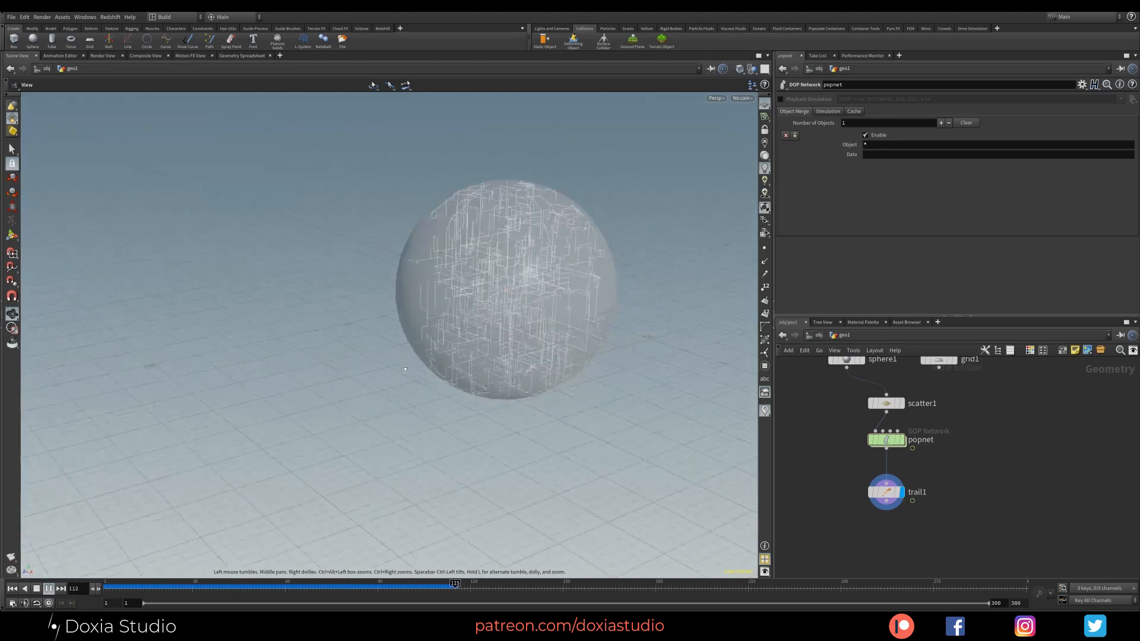
# Step: Return to geo1 and play the trails confined inside the sphere shell
pyautogui.click(37, 589)
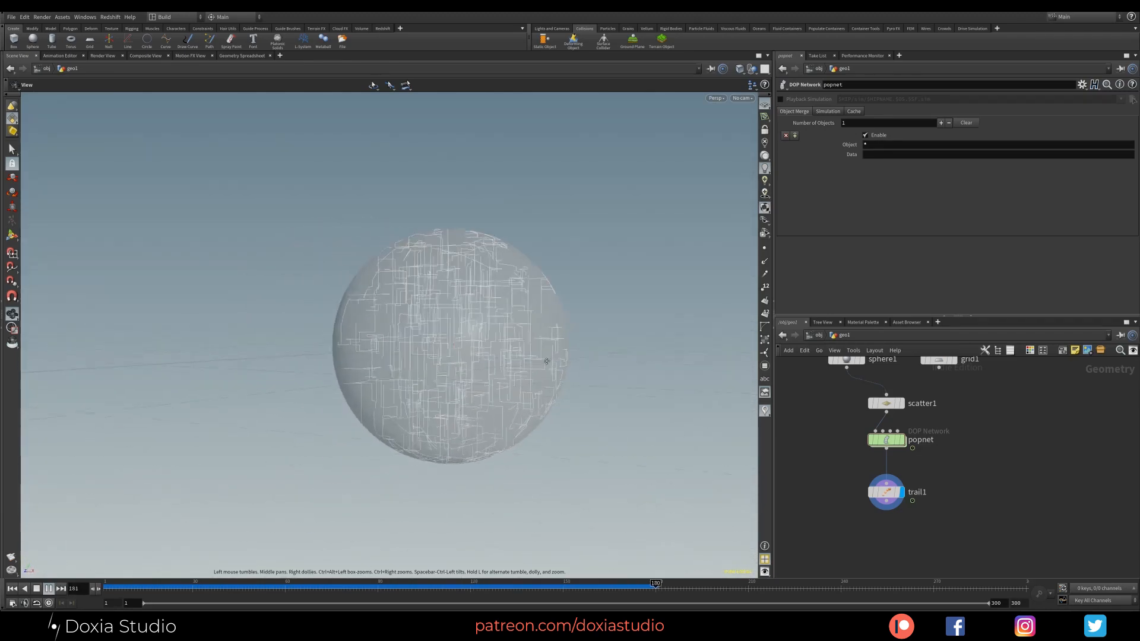